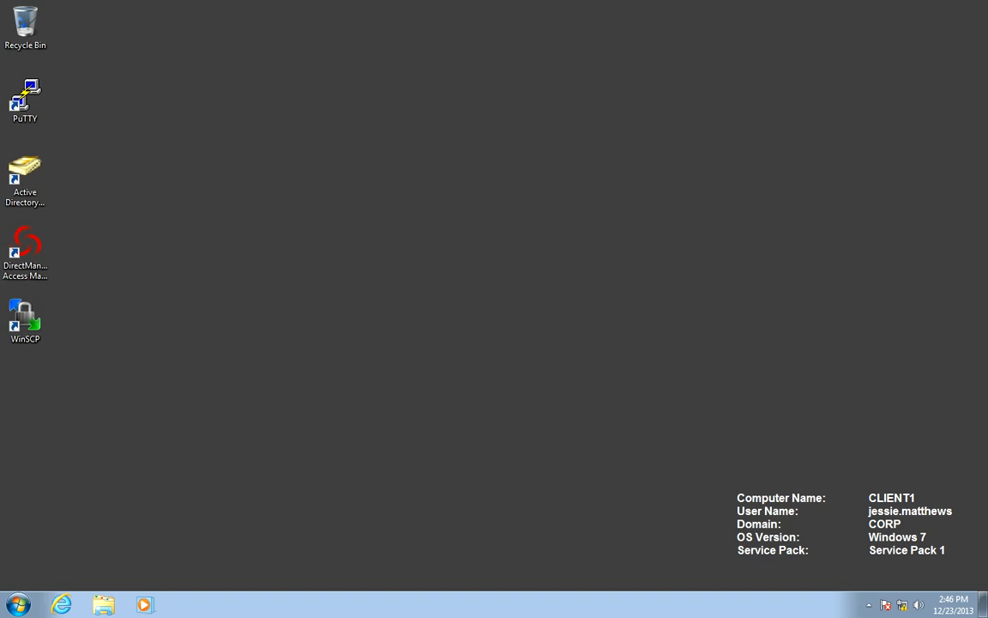
# - Launch the Access Manager console and expand the HQ zone
pyautogui.click(24, 249)
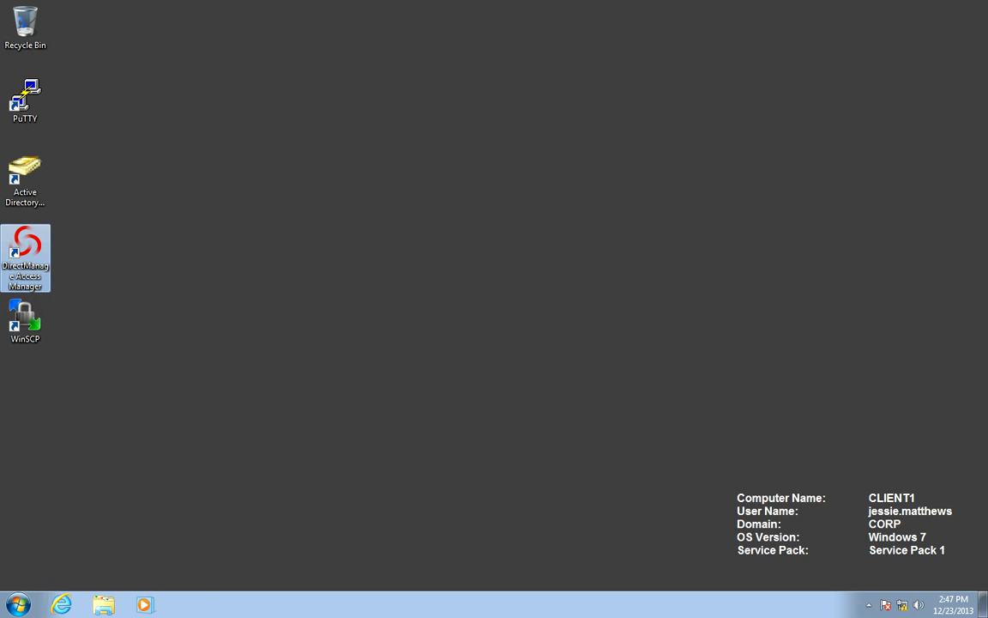
pyautogui.doubleClick(24, 249)
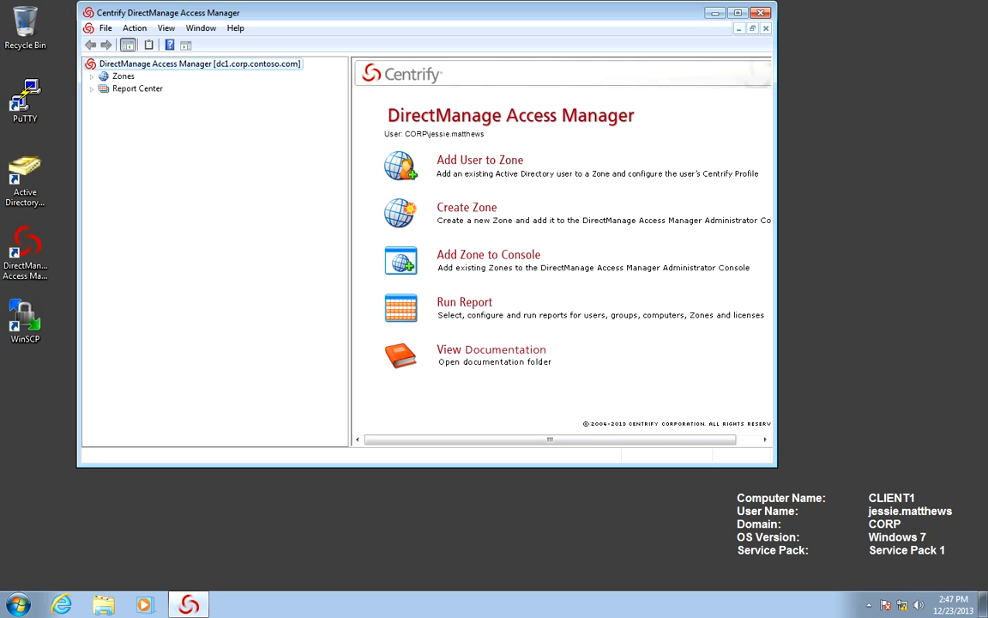
pyautogui.click(89, 90)
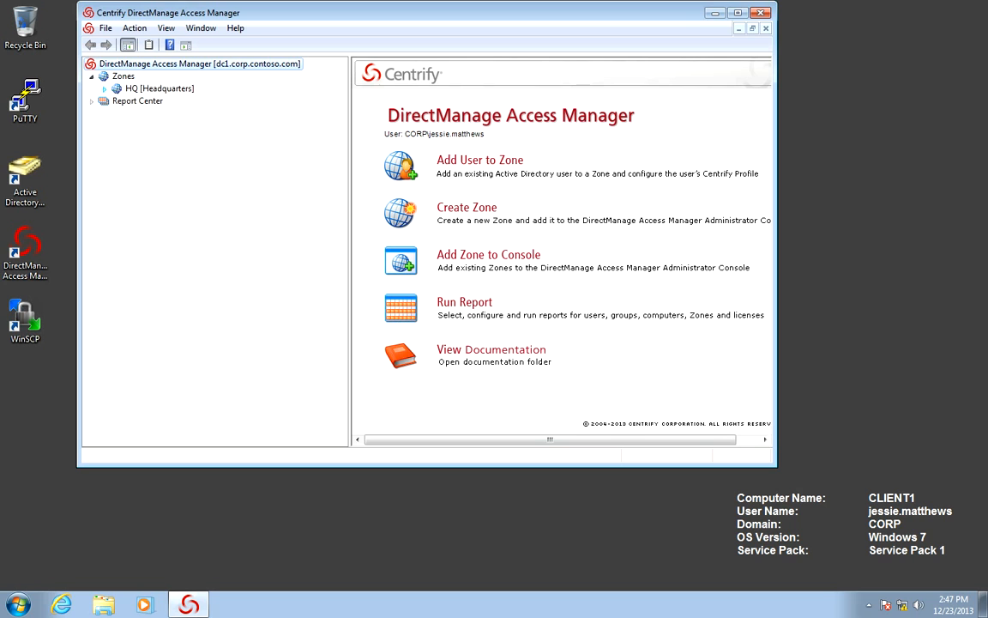
pyautogui.click(106, 89)
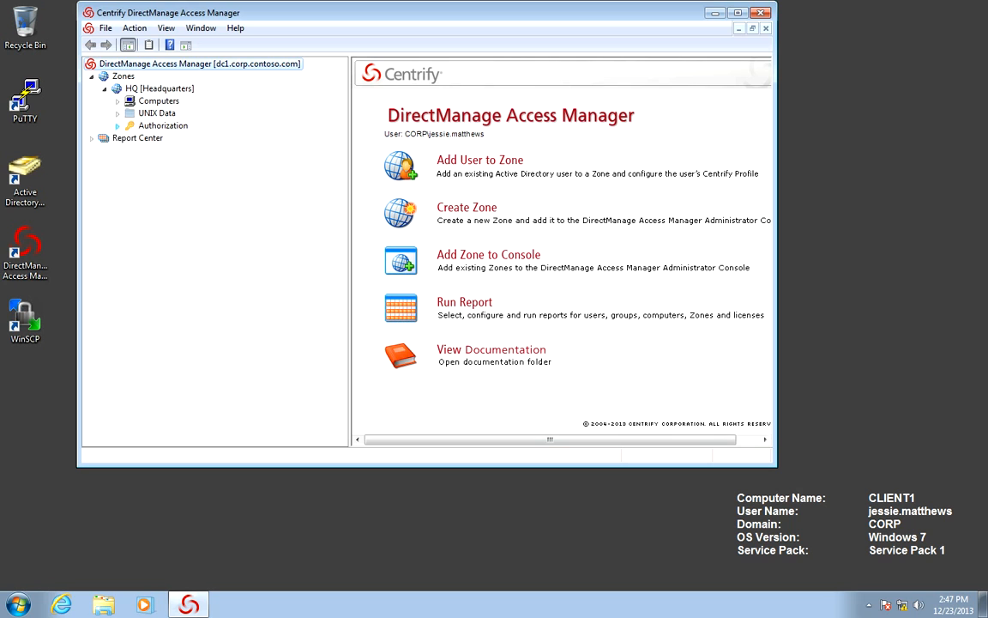
# - Expand Authorization > UNIX Right Definitions and show the HQ zone's PAM access rights
pyautogui.click(114, 124)
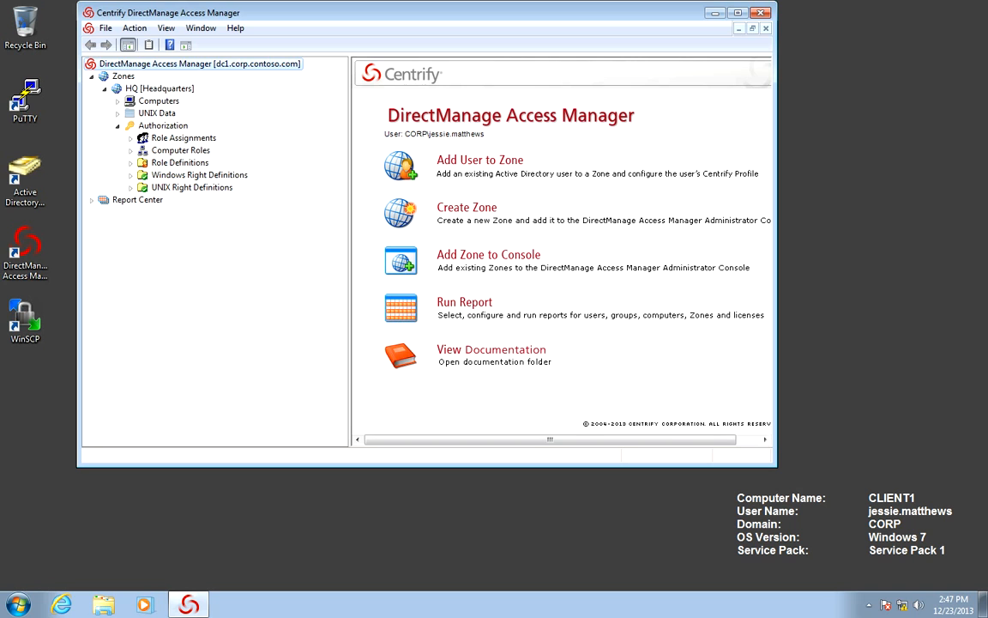
pyautogui.click(130, 187)
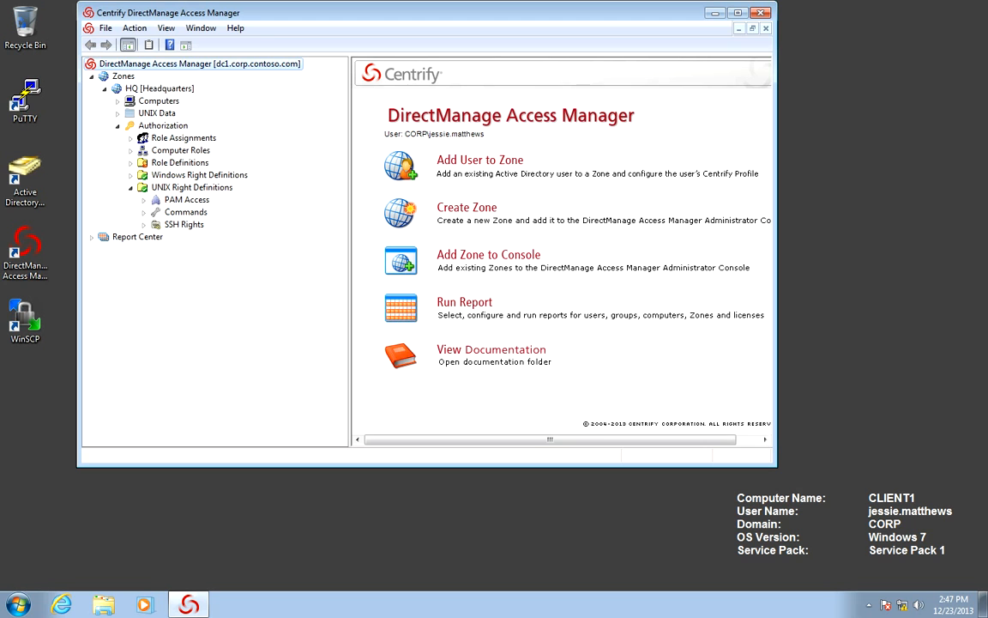
pyautogui.click(185, 199)
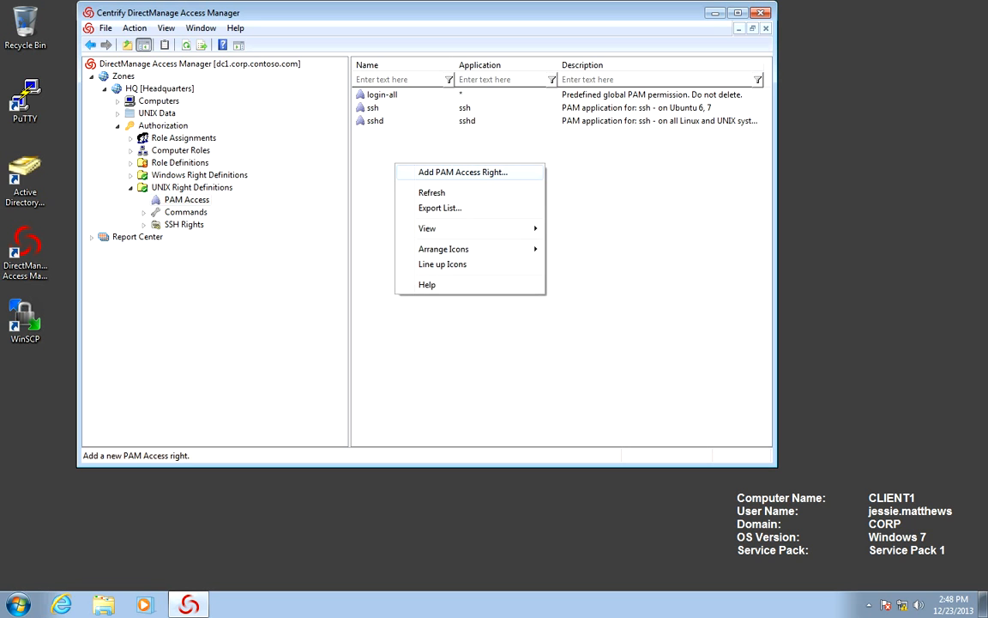
# - Add PAM access right sshd-kbdint, application sshd-kbdint, description 'SSH for Solaris'
pyautogui.click(467, 172)
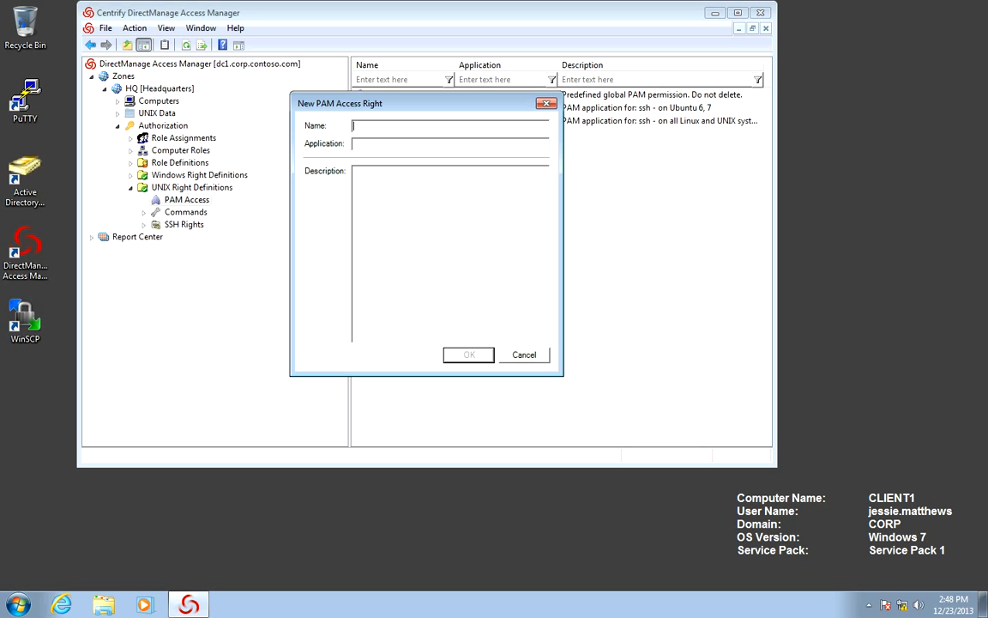
pyautogui.write('s')
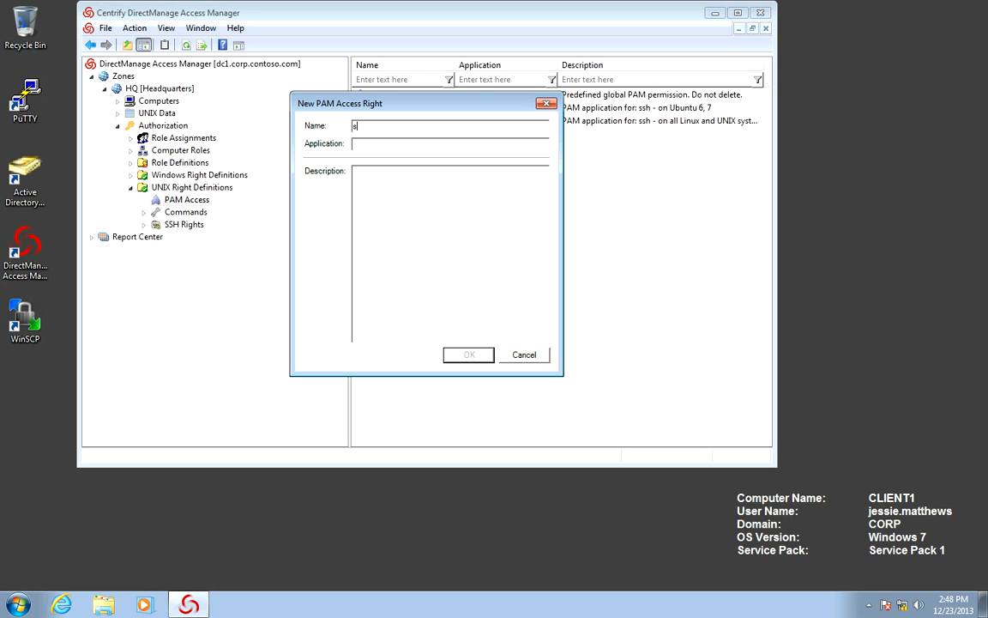
pyautogui.write('shd-kbdin')
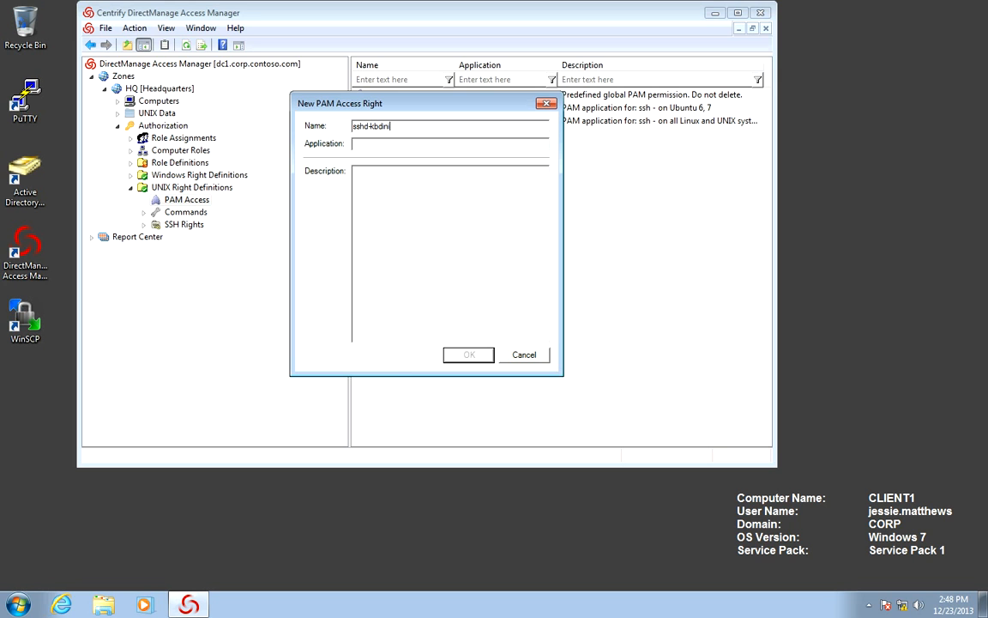
pyautogui.click(450, 144)
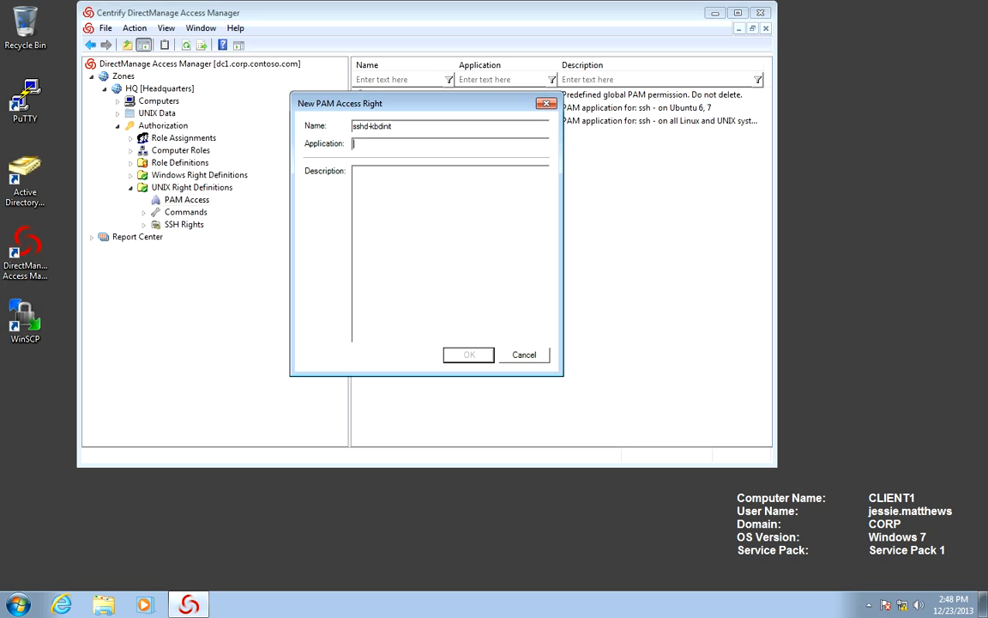
pyautogui.tripleClick(371, 125)
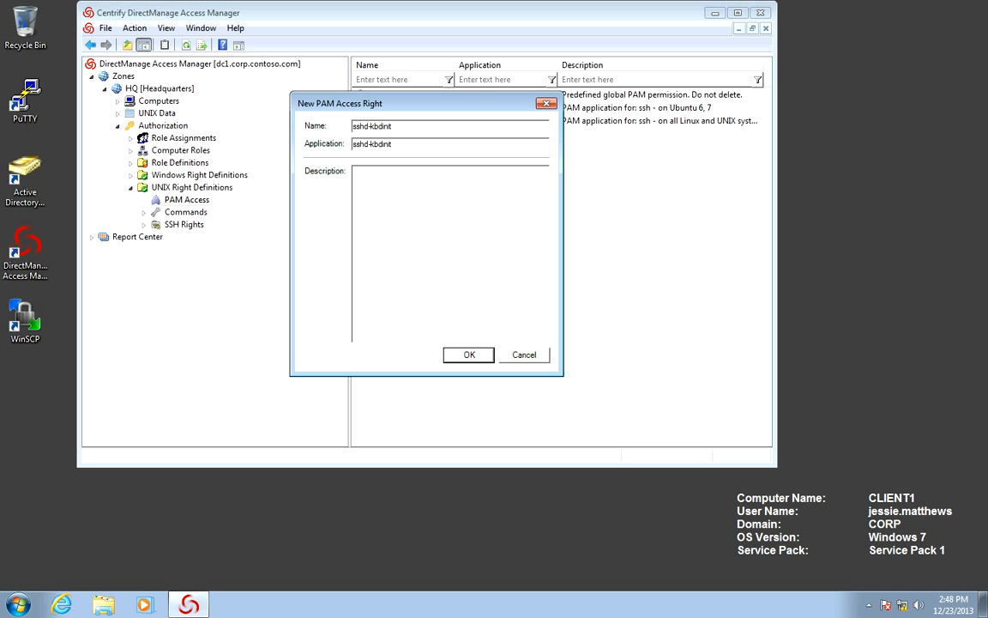
pyautogui.write('SSH')
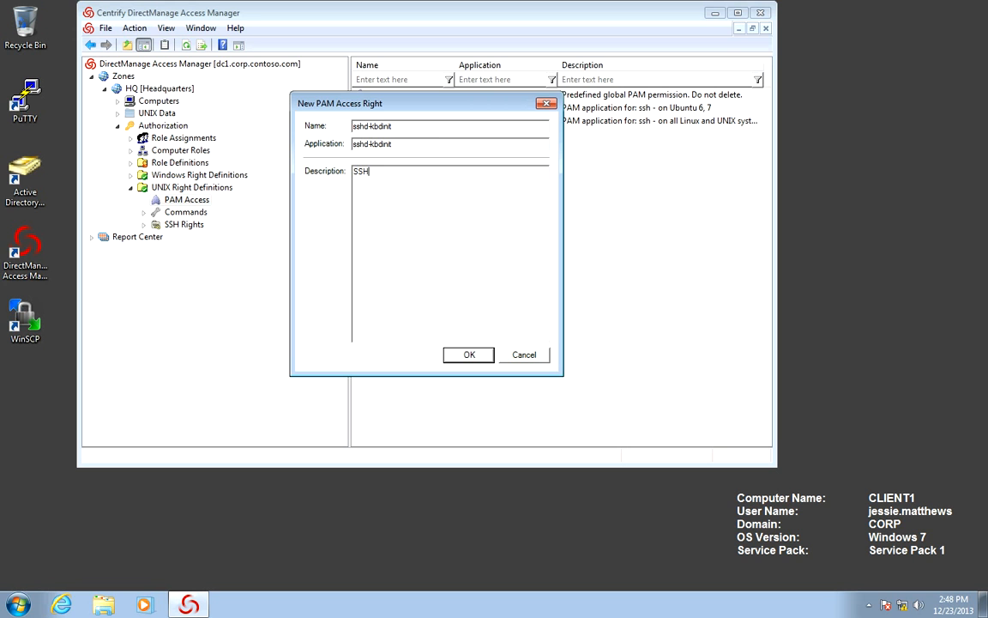
pyautogui.write('for Solaris')
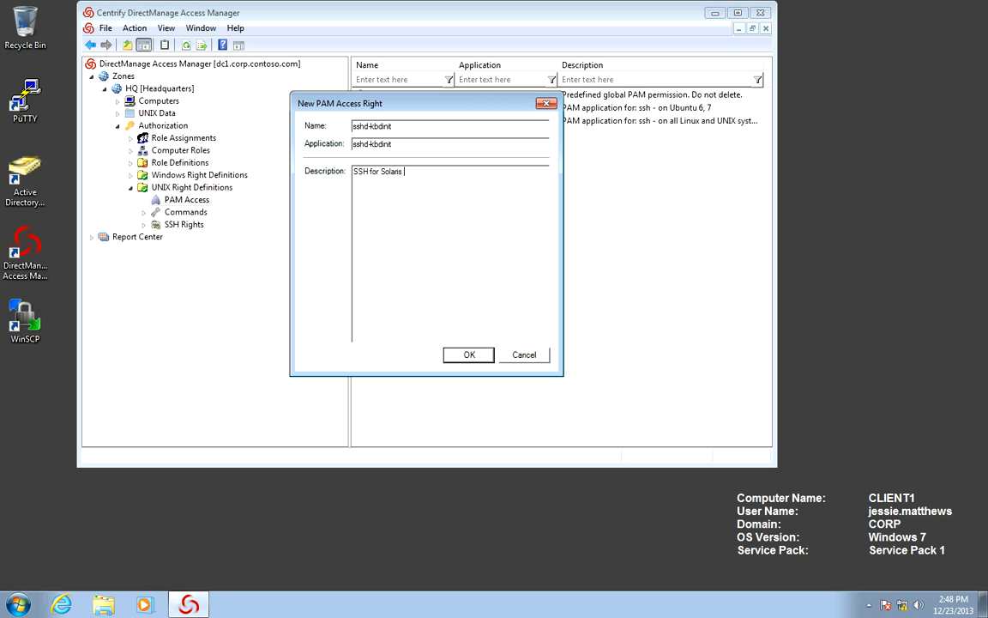
pyautogui.click(469, 353)
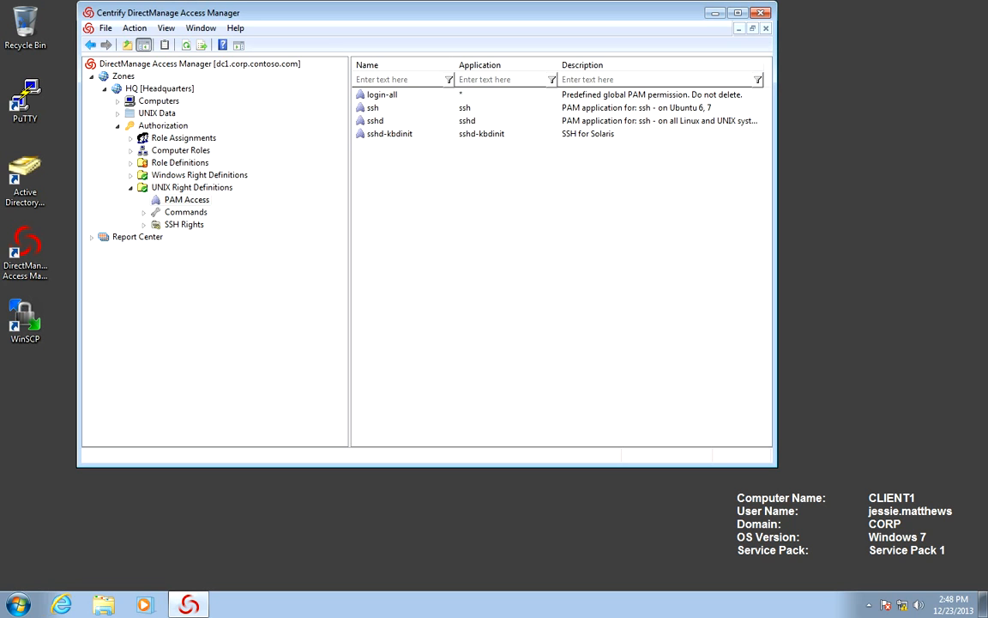
# - Start a new command right 'Run any command as root' with command * matched from a specific path
pyautogui.click(186, 213)
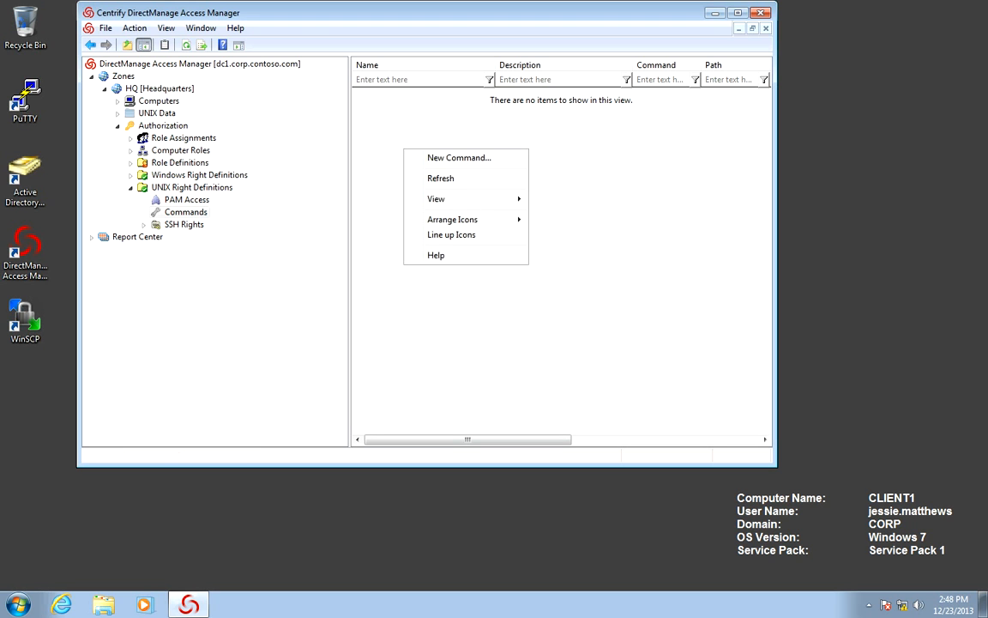
pyautogui.click(458, 158)
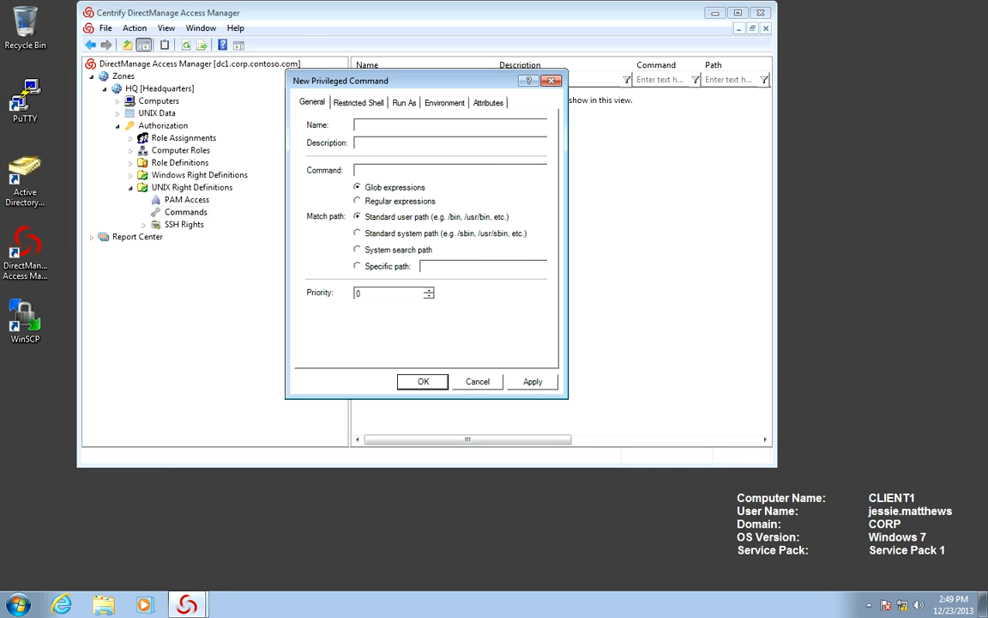
pyautogui.write('Run any command as')
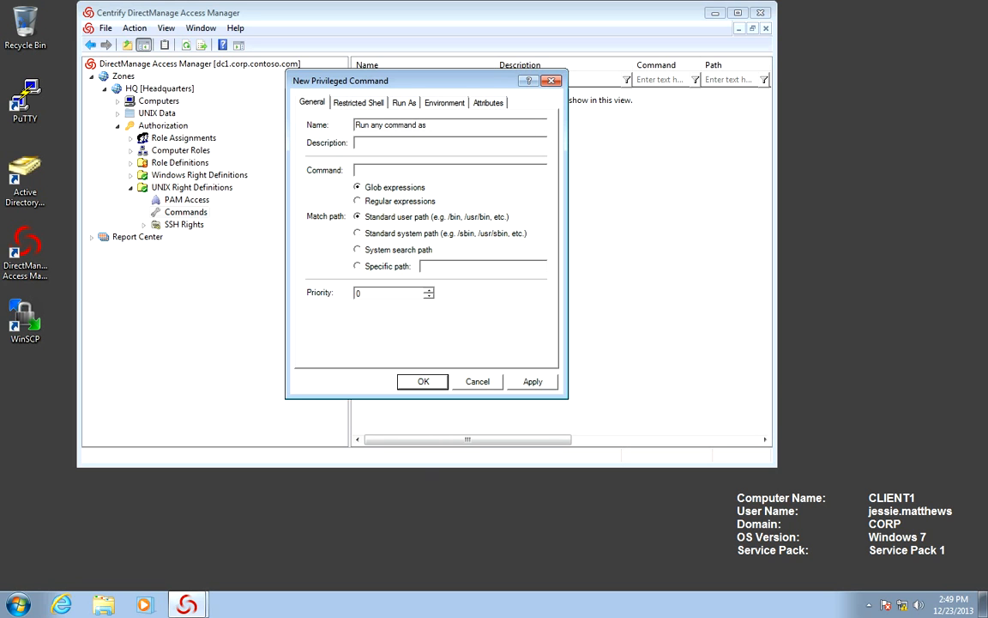
pyautogui.write('root')
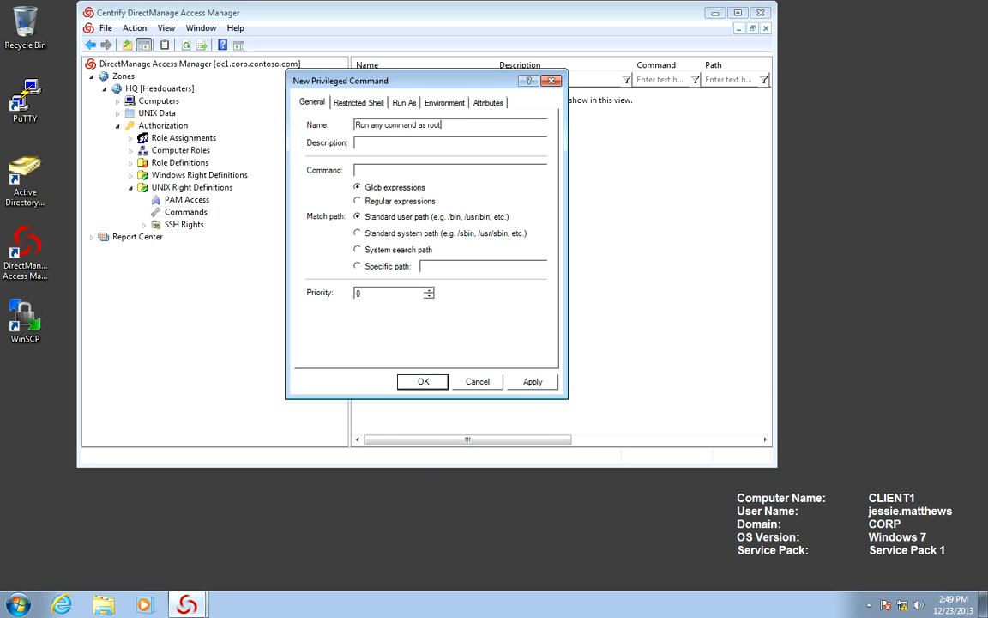
pyautogui.write('*')
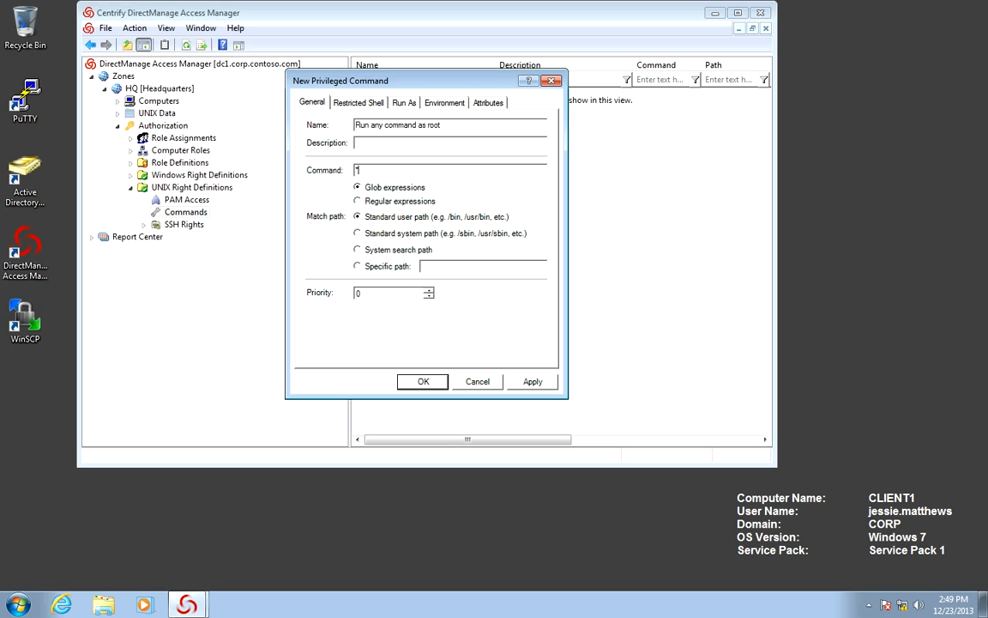
pyautogui.click(357, 266)
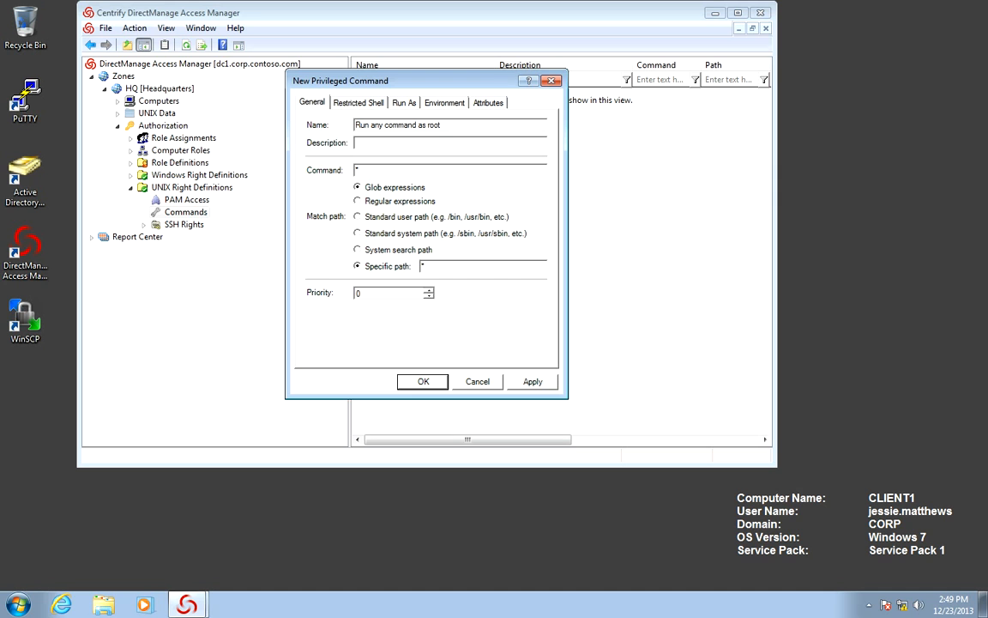
# - Disallow it in restricted roles, run as root, require authentication, and create the command
pyautogui.click(360, 103)
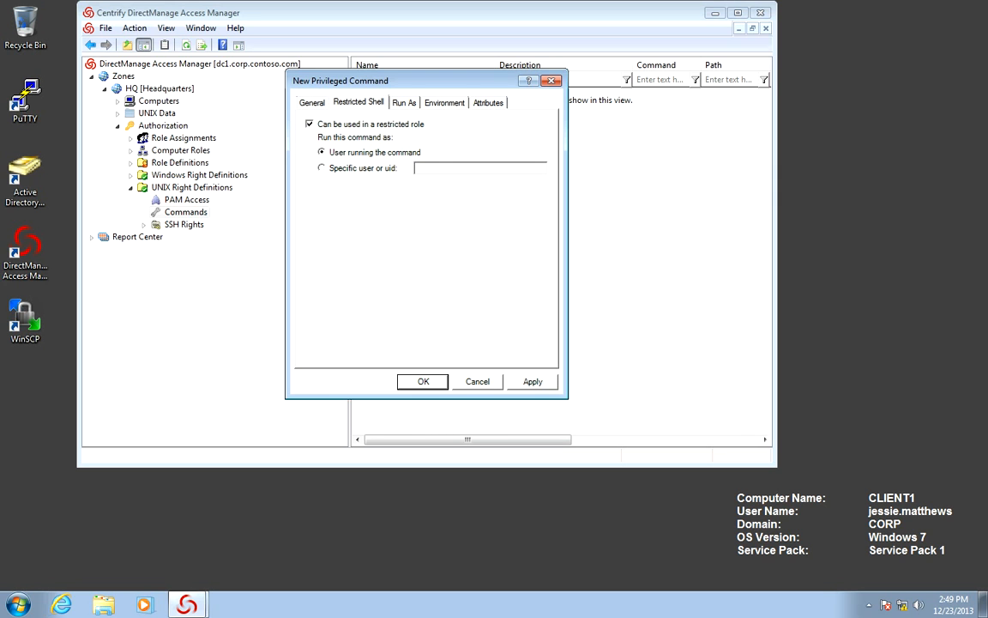
pyautogui.click(309, 123)
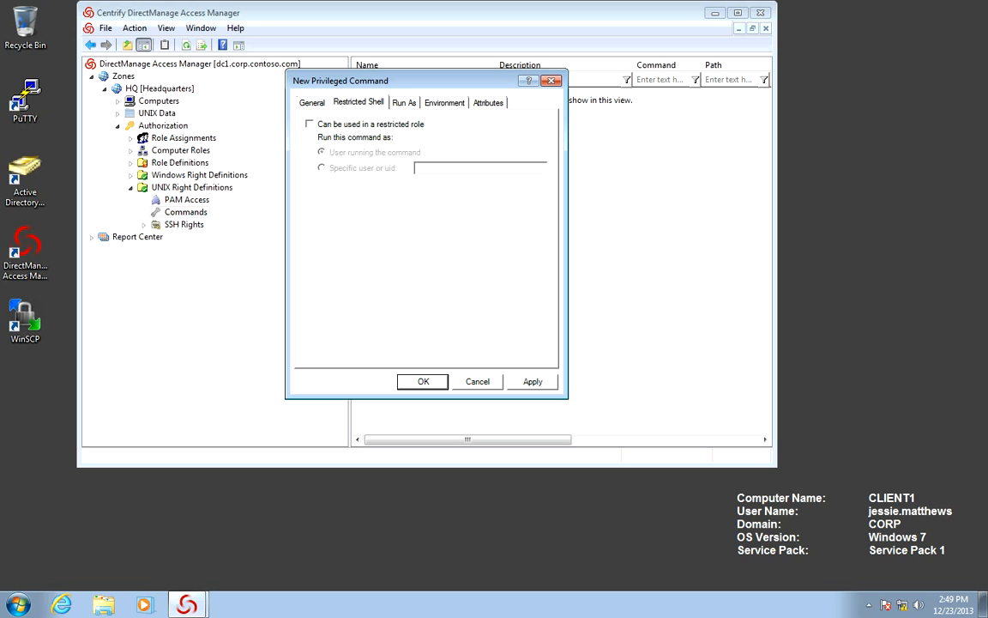
pyautogui.click(405, 103)
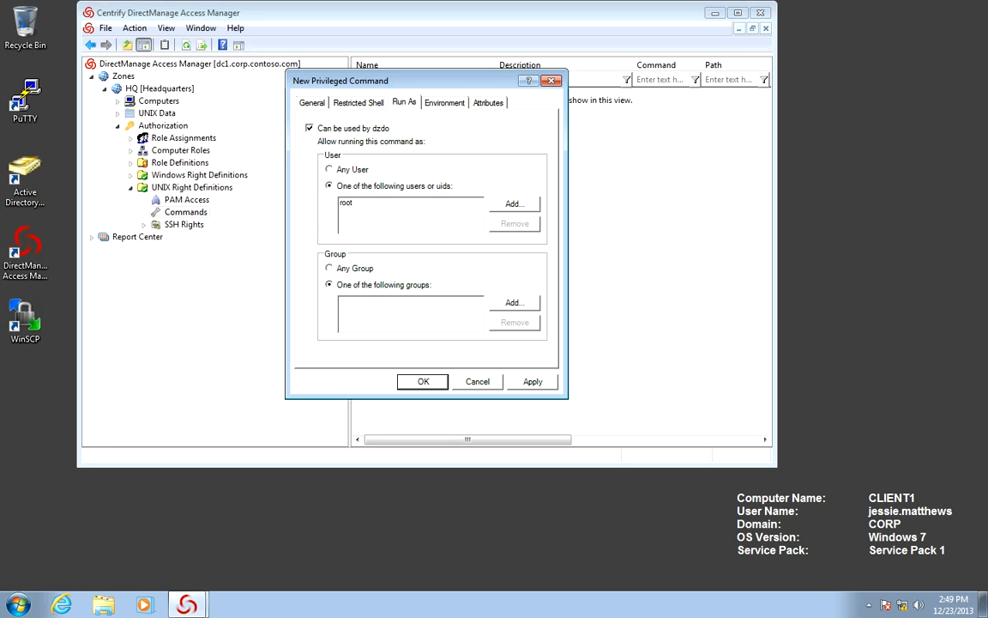
pyautogui.click(444, 103)
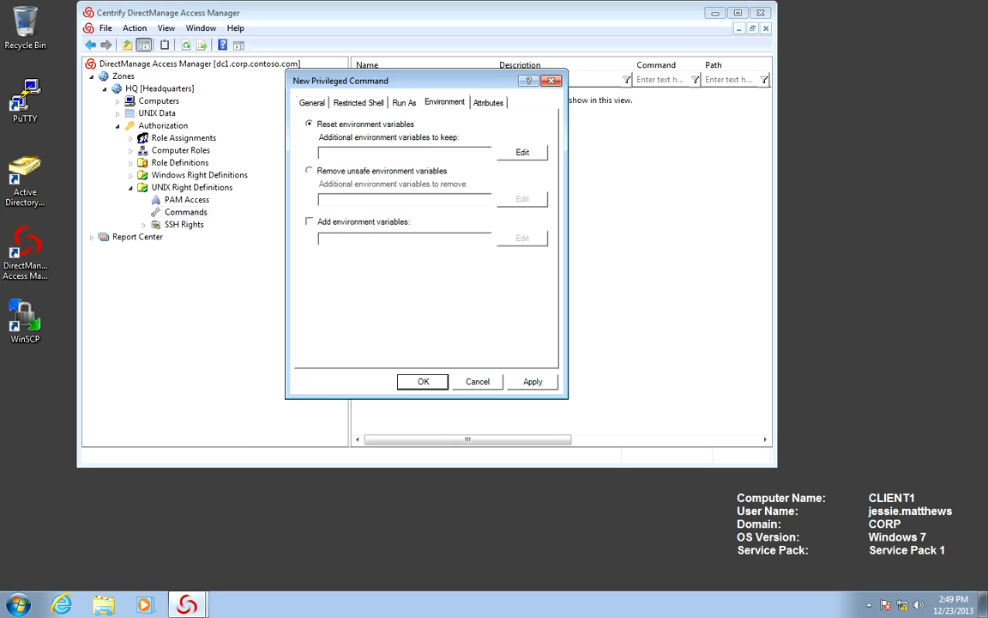
pyautogui.click(487, 102)
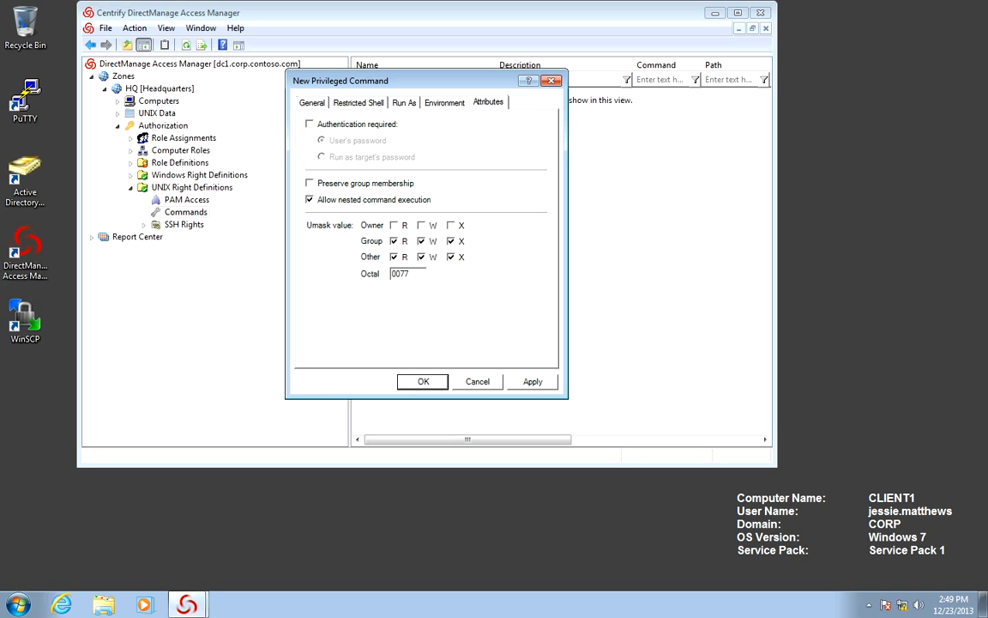
pyautogui.click(309, 124)
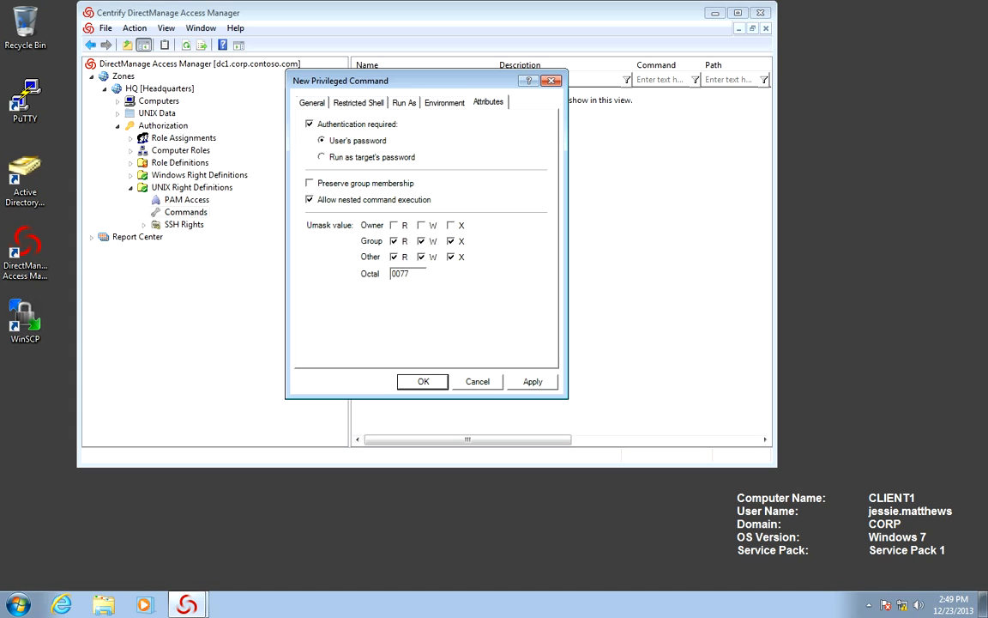
pyautogui.click(422, 381)
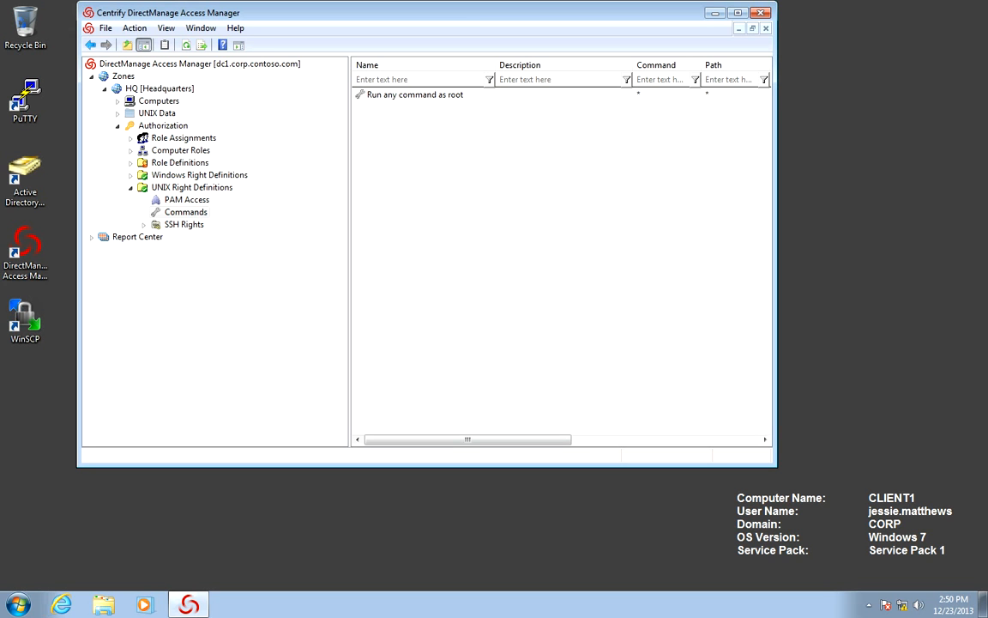
# - Begin a new role named UNIX SysAdmin and go to its system rights
pyautogui.click(131, 161)
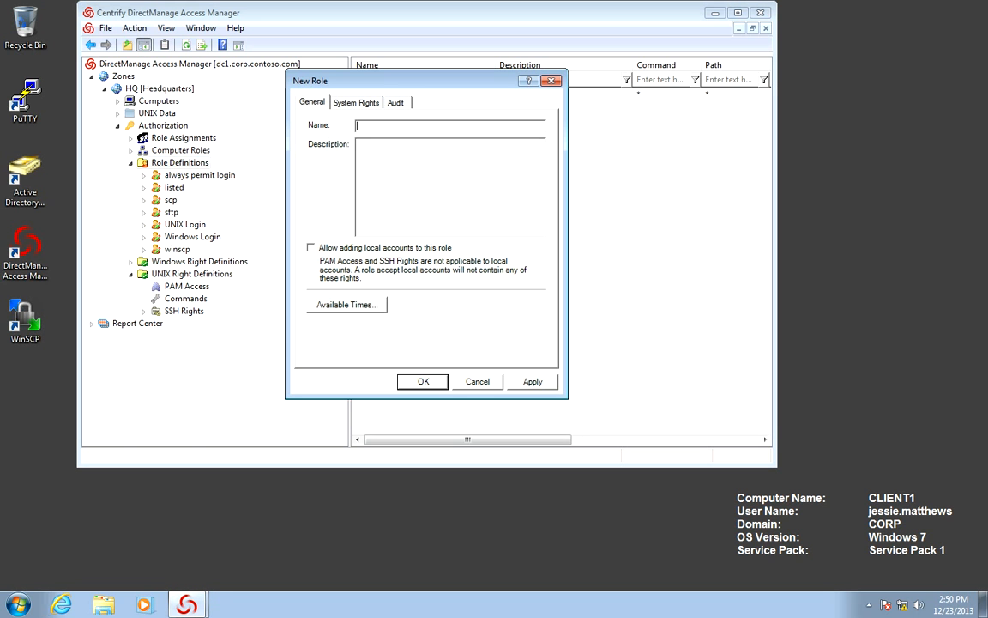
pyautogui.write('UNIX Sys')
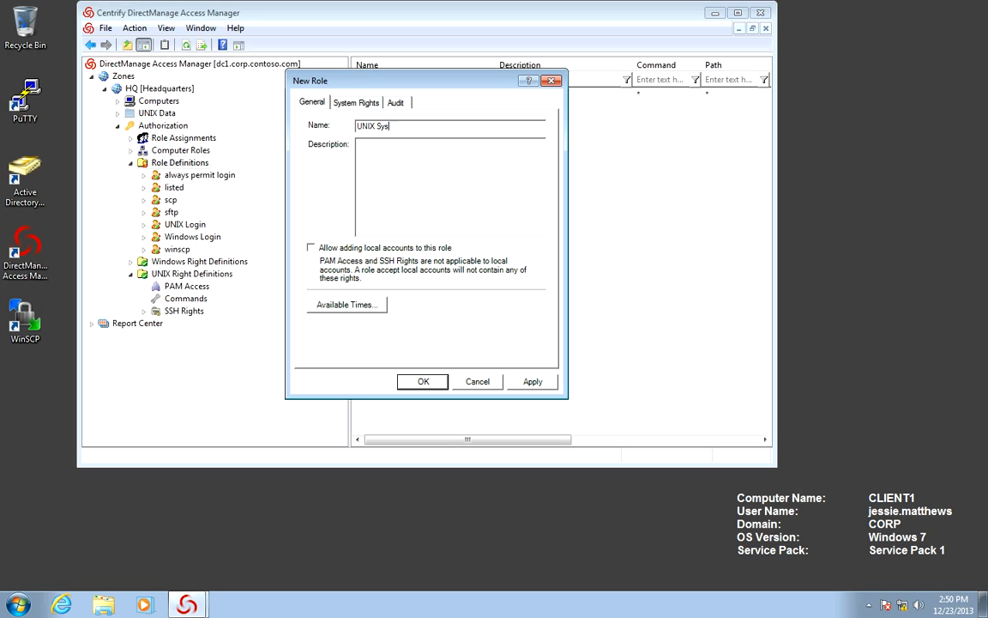
pyautogui.write('Admin')
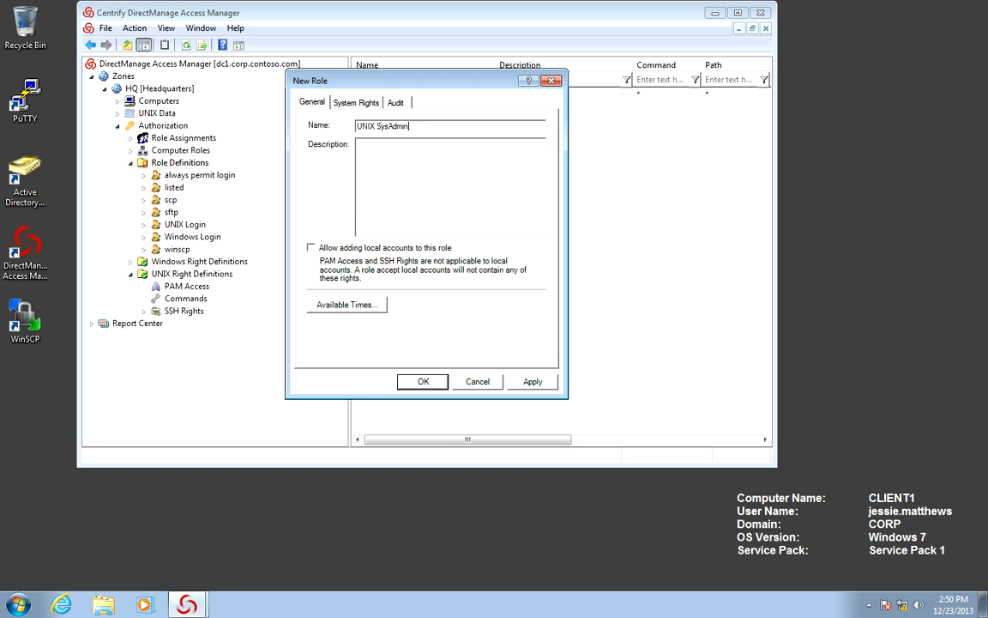
pyautogui.click(347, 306)
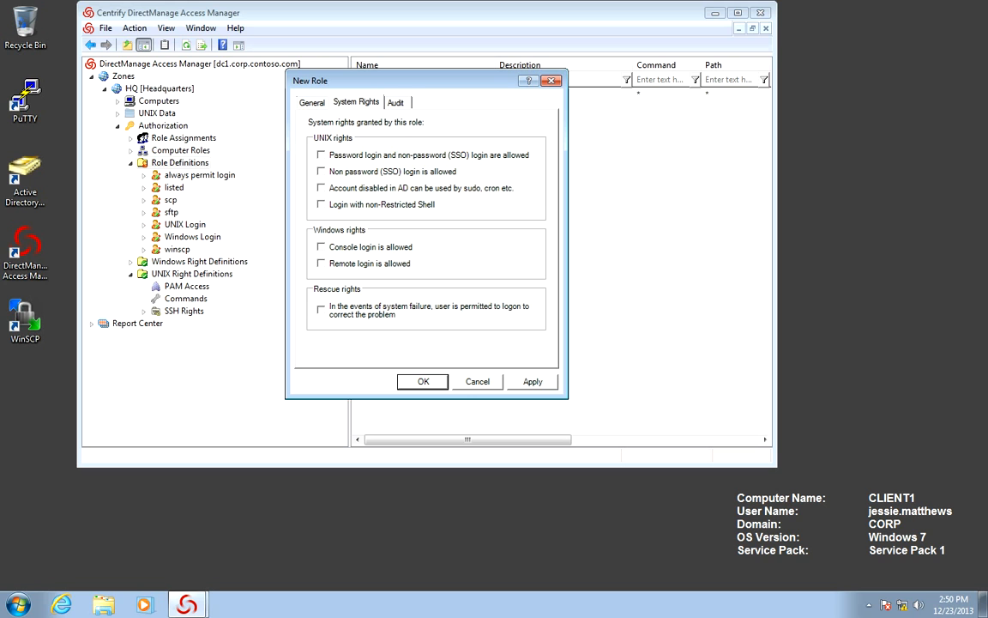
# - Allow password/SSO login, non-password SSO login and non-restricted shell, then create the role
pyautogui.click(319, 155)
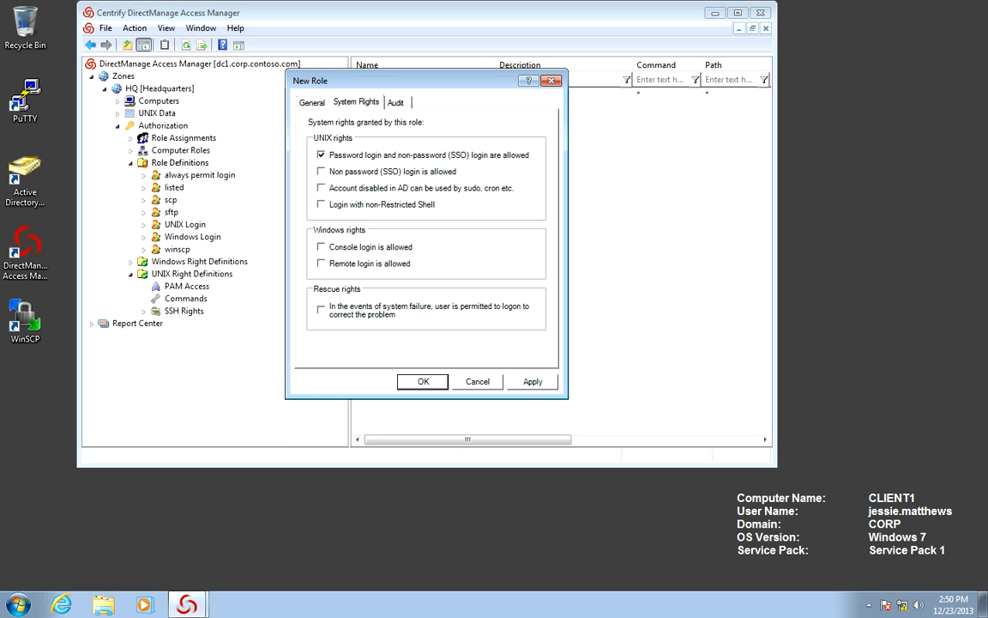
pyautogui.click(319, 171)
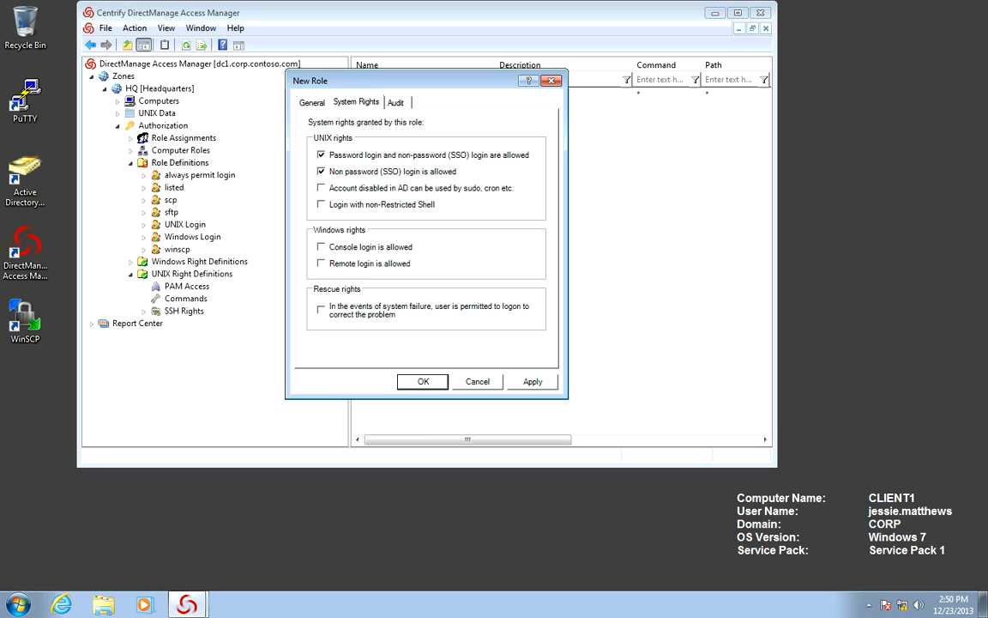
pyautogui.click(319, 204)
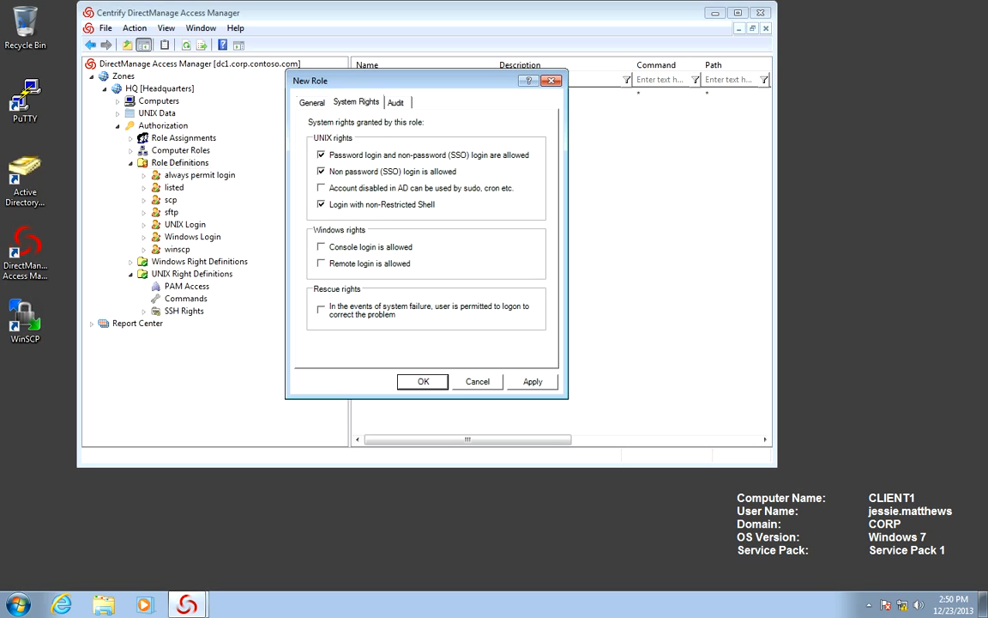
pyautogui.click(422, 381)
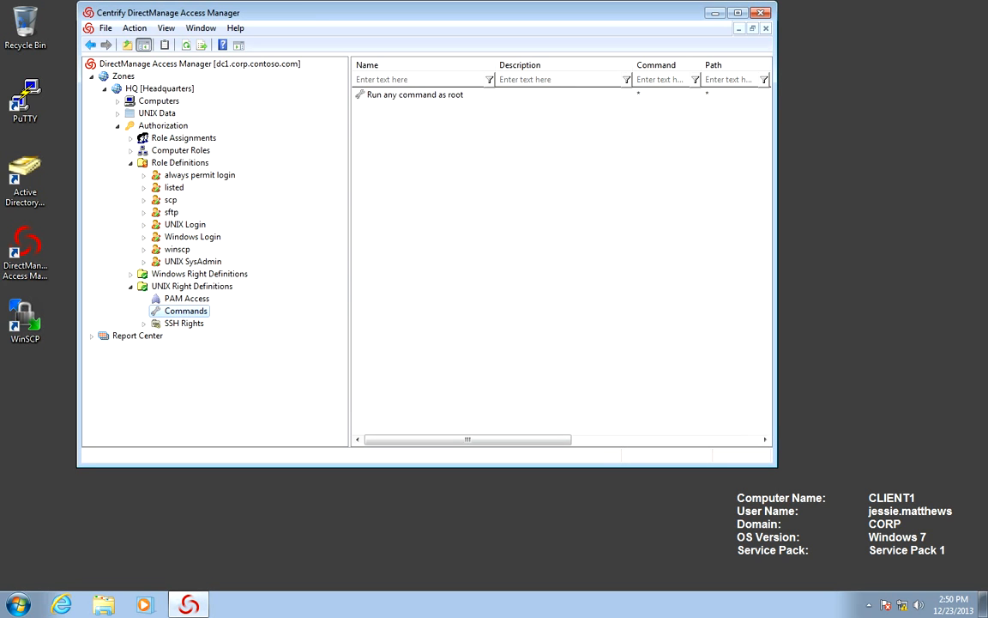
pyautogui.click(192, 261)
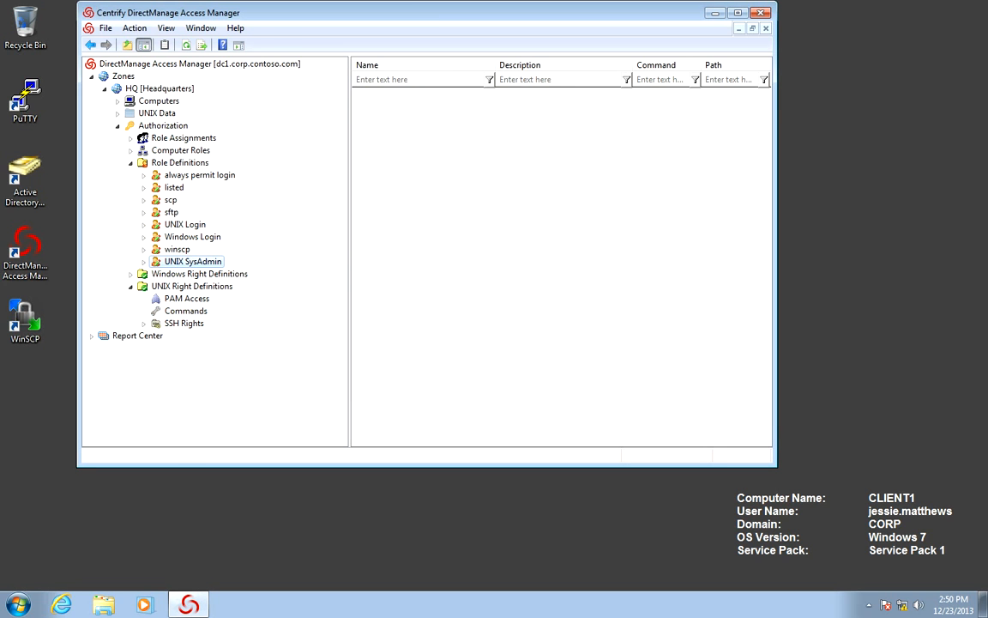
# - Add the login-all PAM right and Run any command as root right to UNIX SysAdmin, then begin naming a second role
pyautogui.click(192, 261)
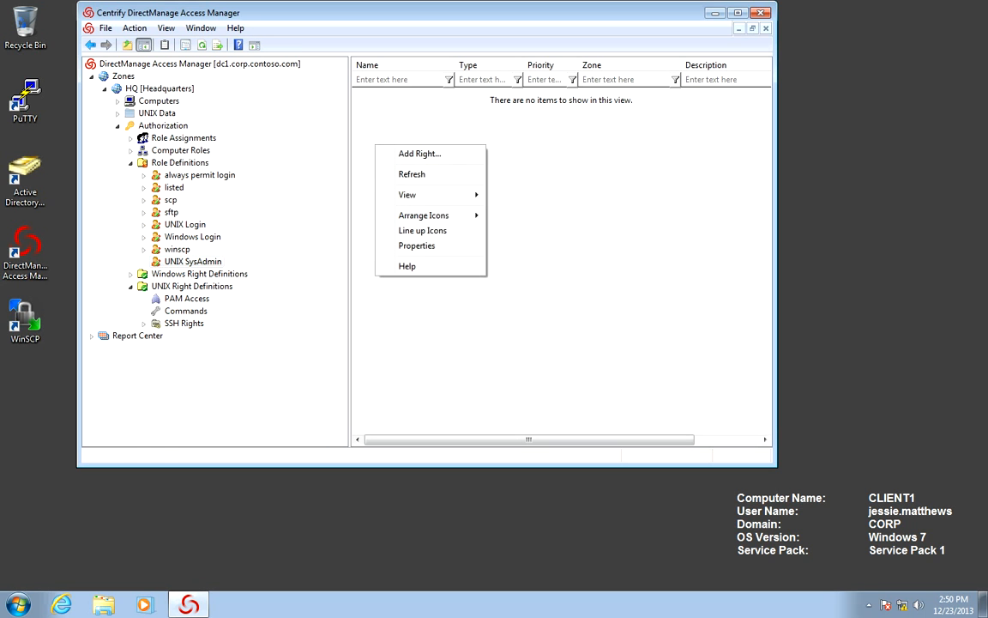
pyautogui.click(417, 153)
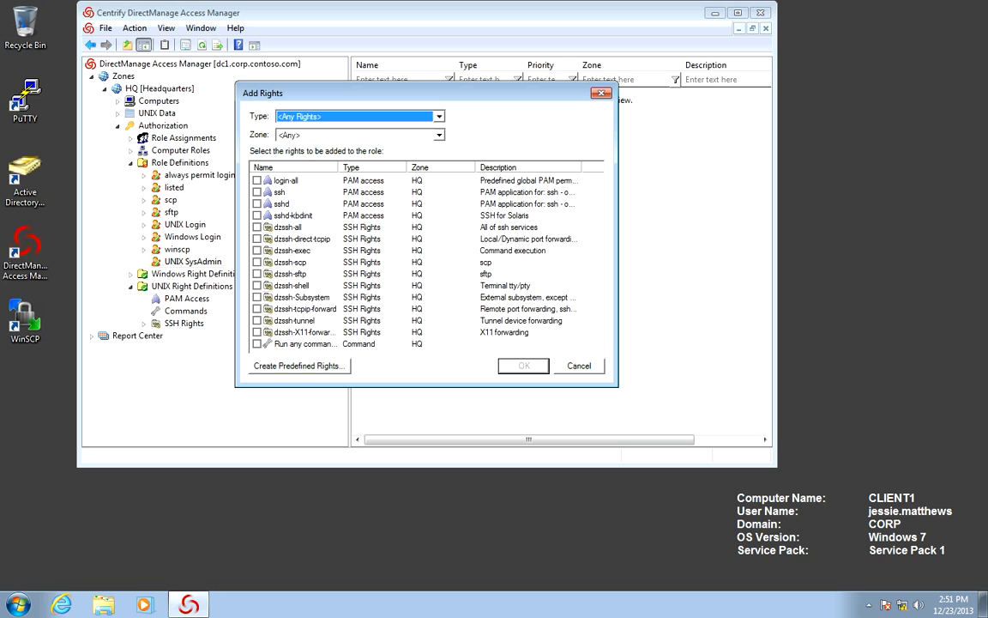
pyautogui.click(257, 180)
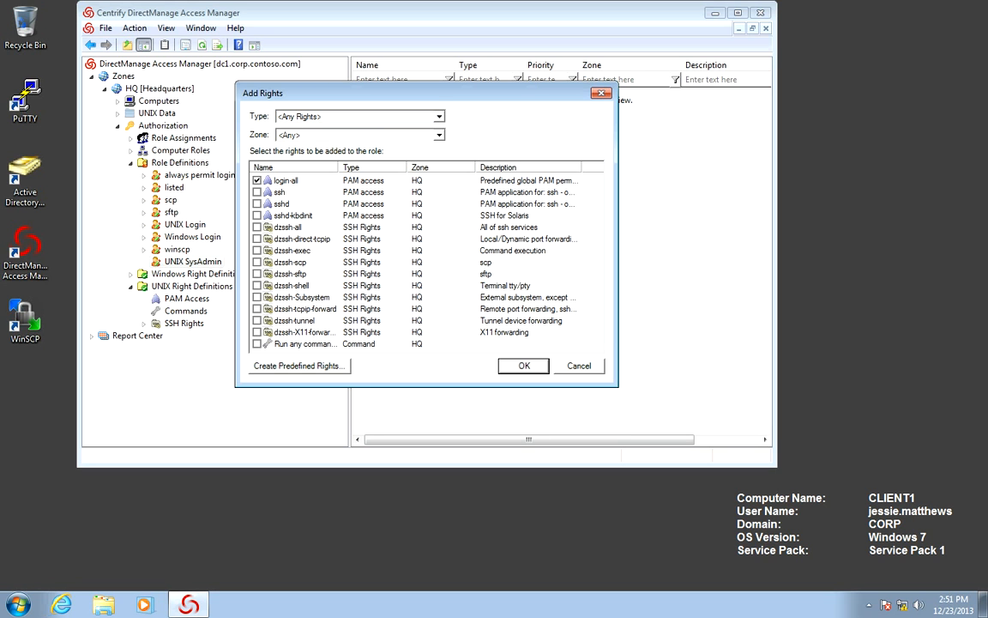
pyautogui.click(257, 344)
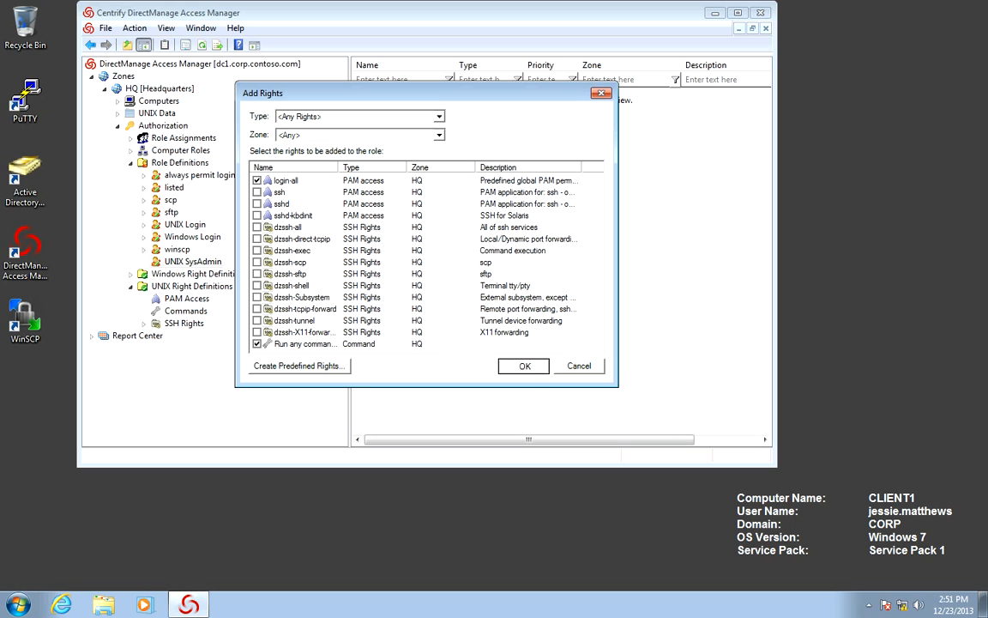
pyautogui.click(524, 366)
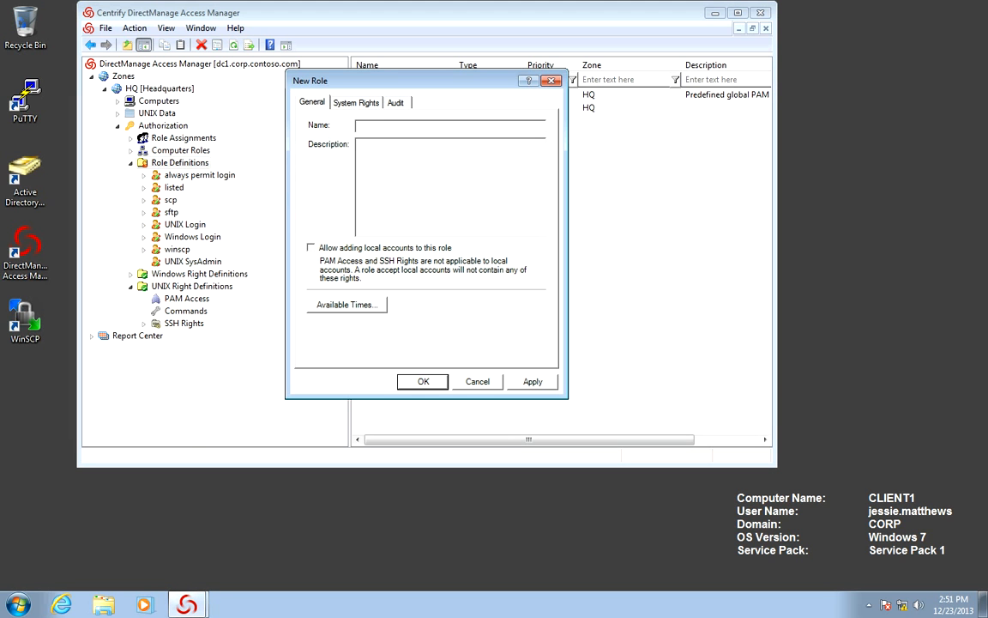
pyautogui.write('UNIX Re')
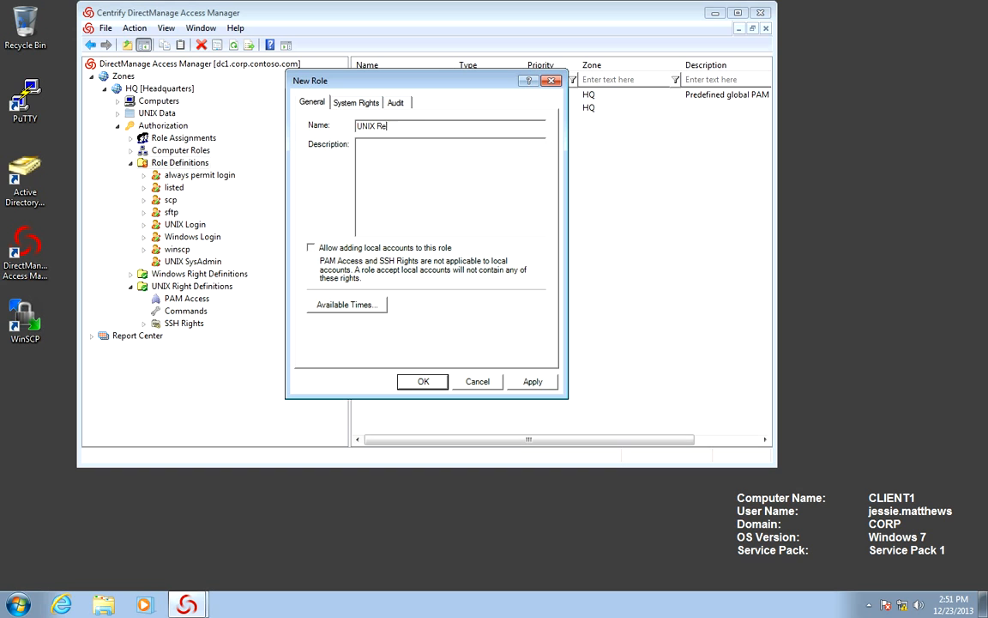
# - Name the role UNIX Regular User, keep all days and times allowed, set system login rights and create it
pyautogui.write('gular User')
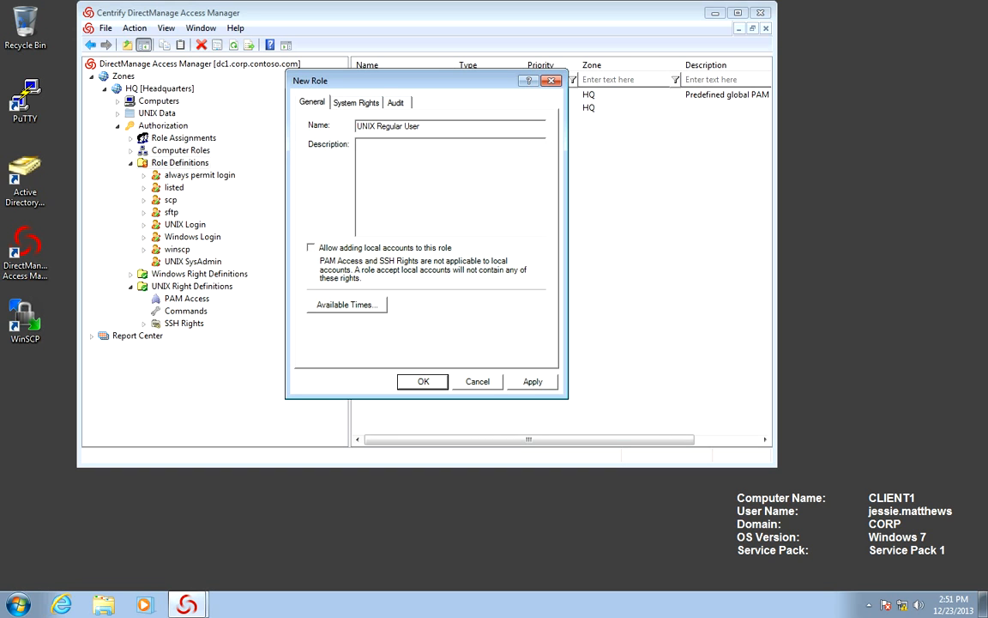
pyautogui.click(346, 306)
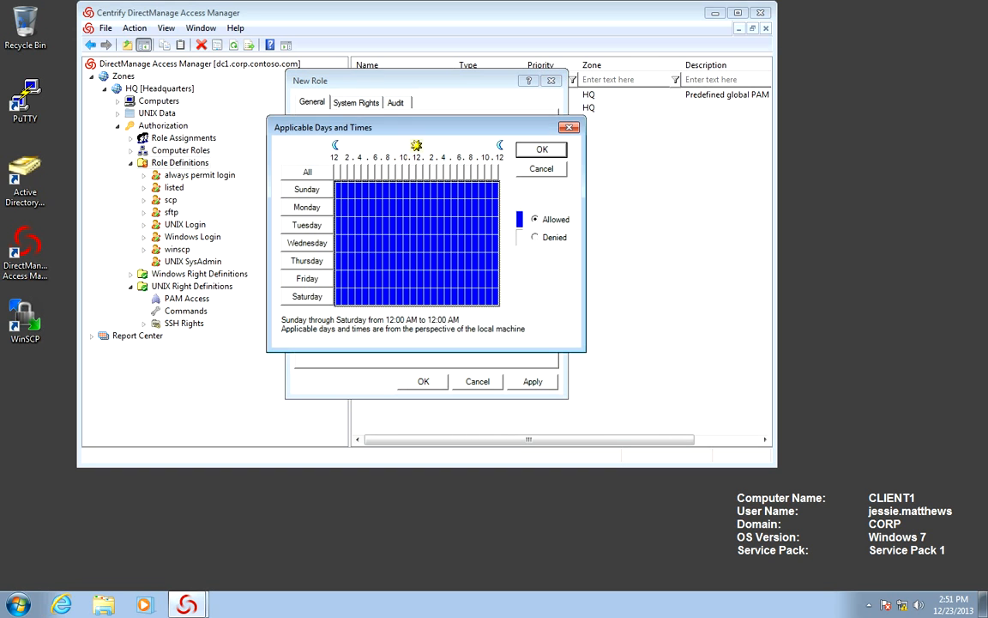
pyautogui.click(539, 149)
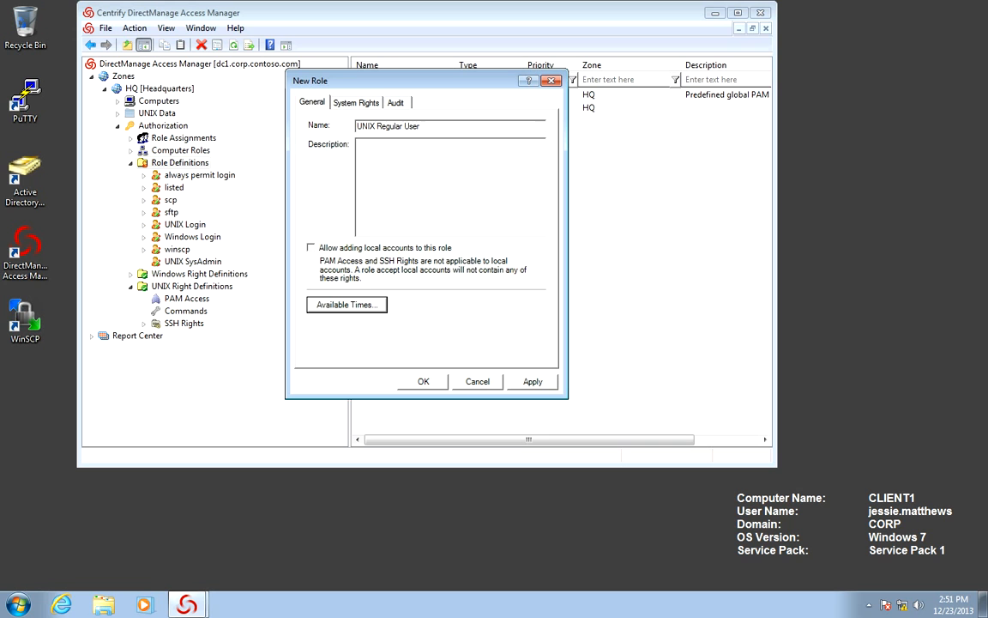
pyautogui.click(357, 103)
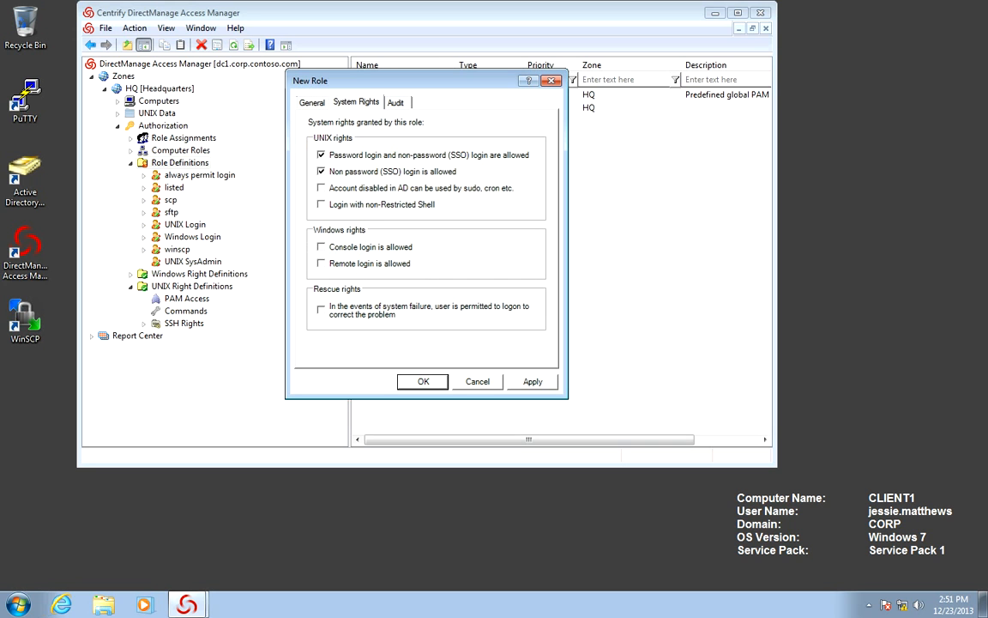
pyautogui.click(319, 204)
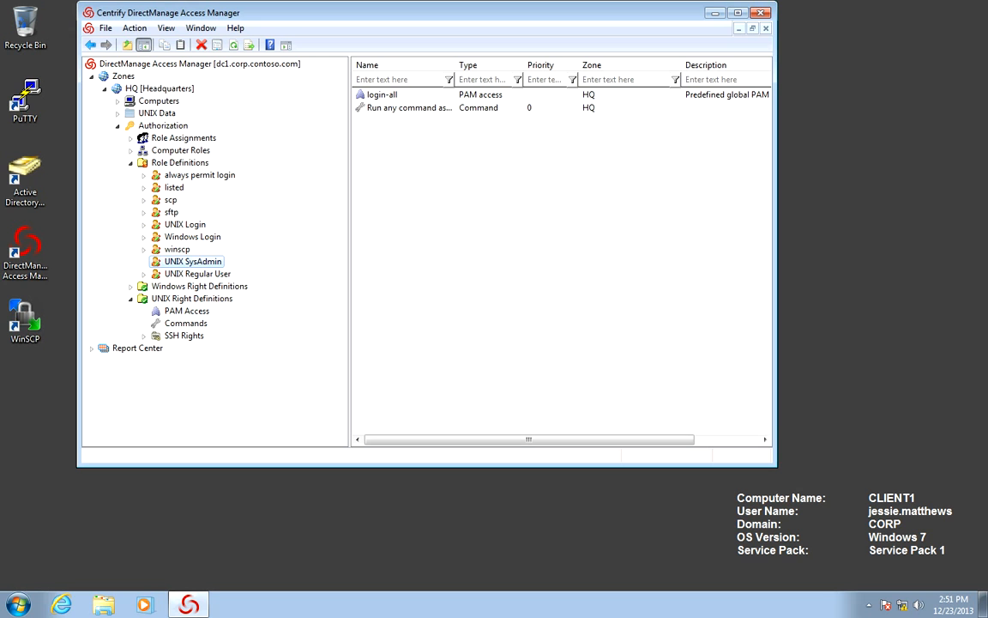
pyautogui.click(197, 273)
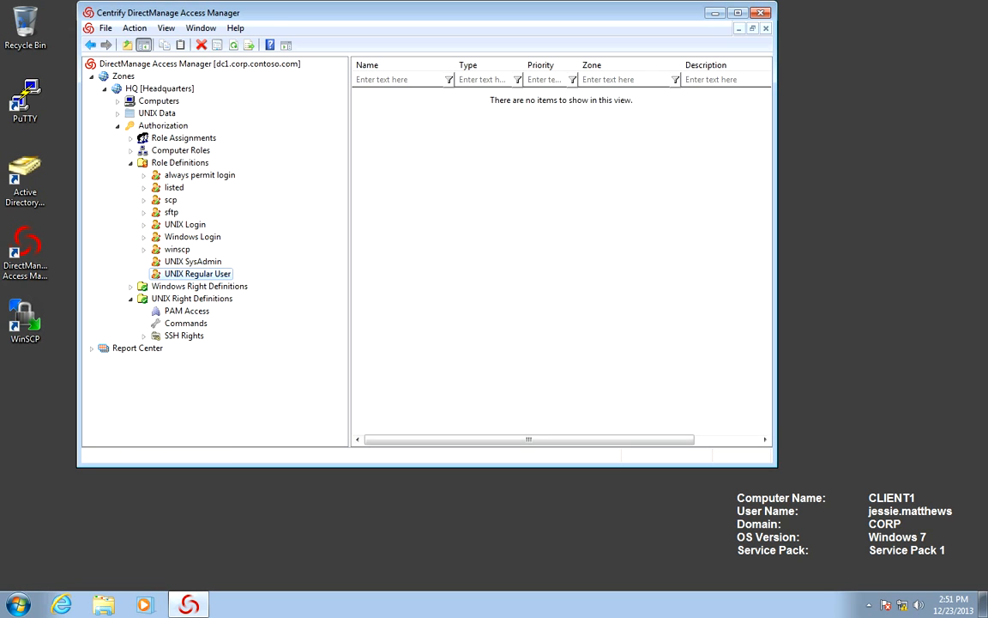
# - Add the ssh, sshd and sshd-kbdint PAM access rights to the UNIX Regular User role
pyautogui.click(192, 260)
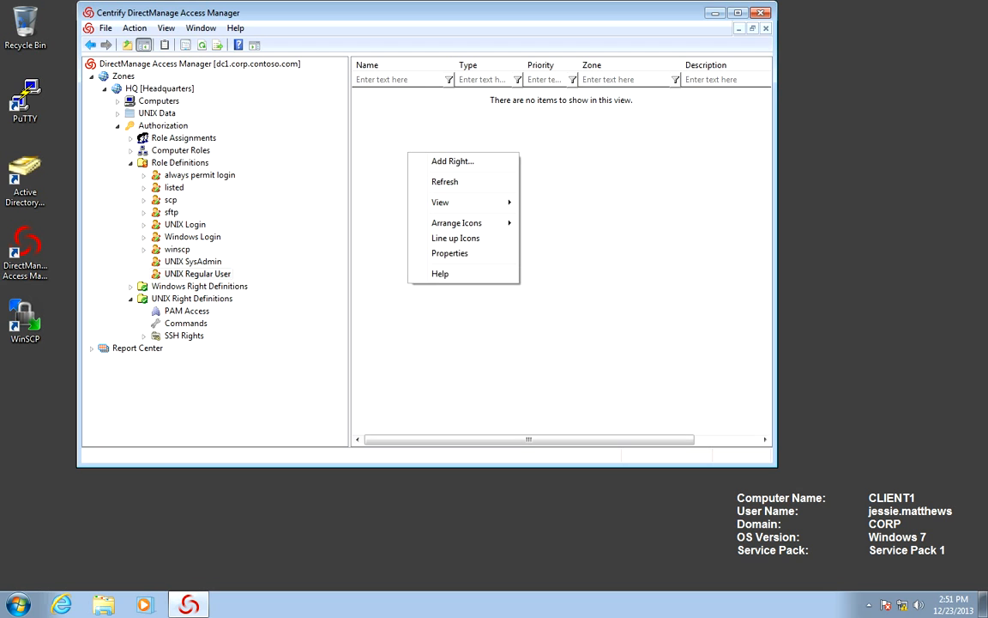
pyautogui.click(451, 161)
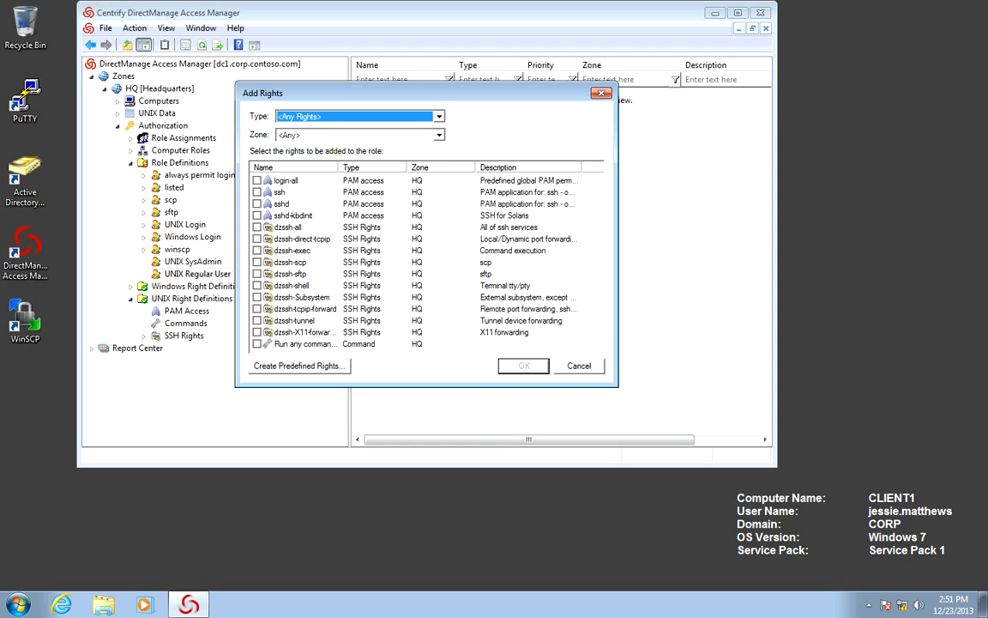
pyautogui.click(258, 192)
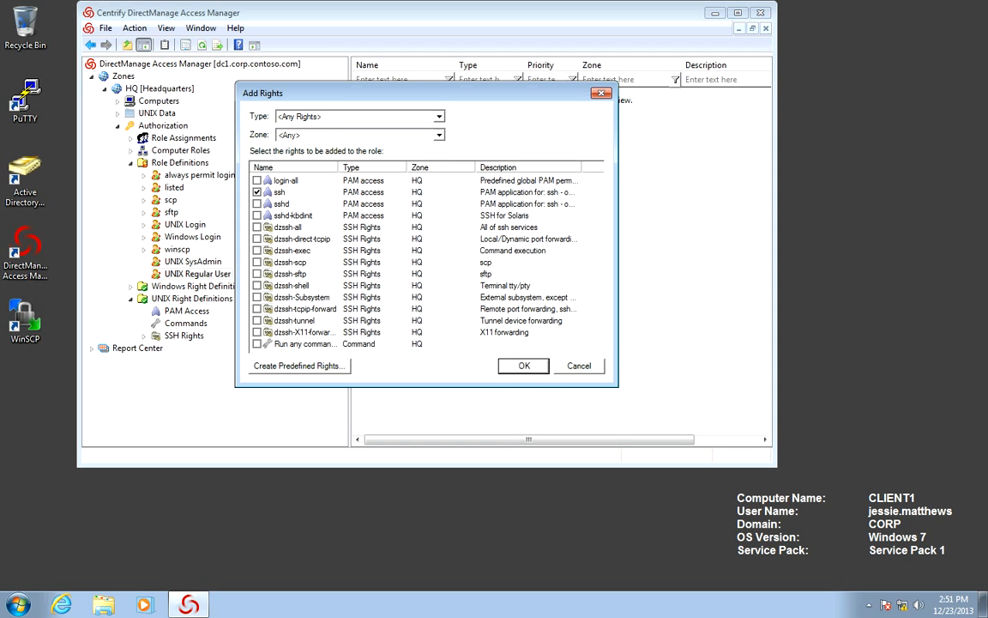
pyautogui.click(257, 216)
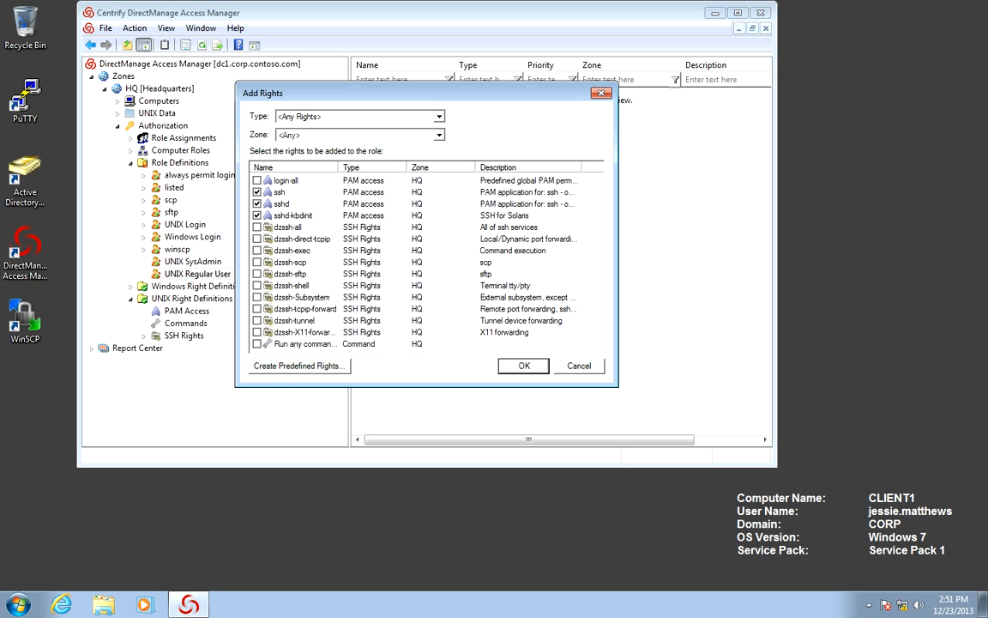
pyautogui.click(524, 366)
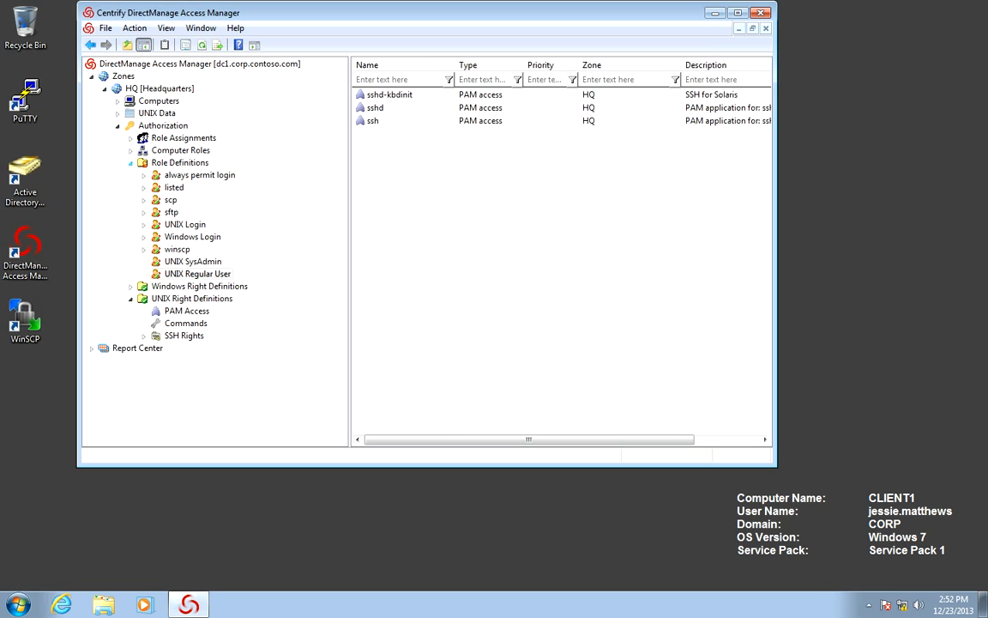
# - From HQ Role Assignments start Assign Role and pick UNIX SysAdmin to reach the Assign Role dialog
pyautogui.click(178, 162)
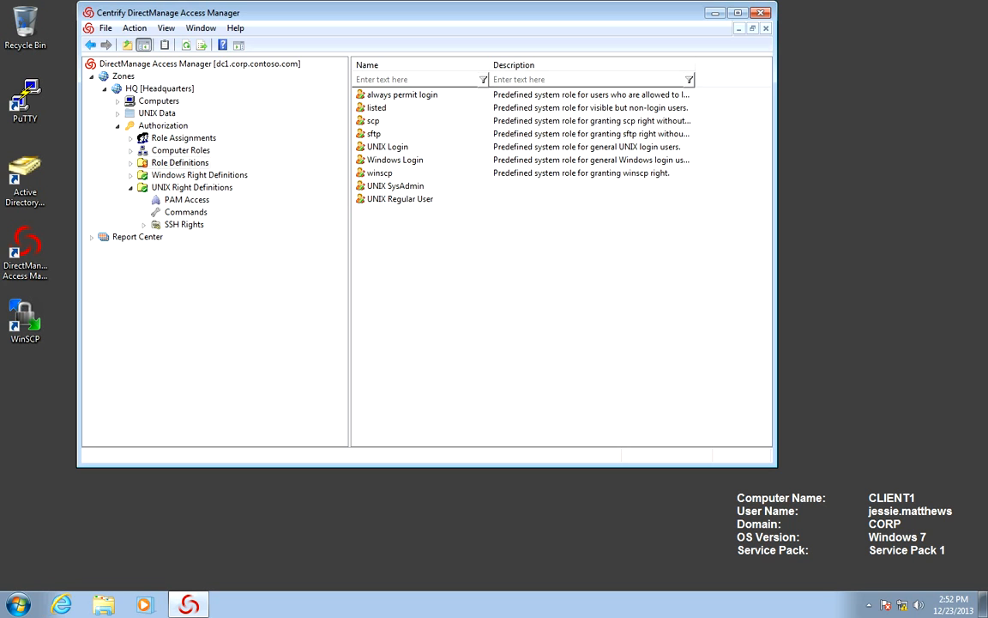
pyautogui.click(182, 137)
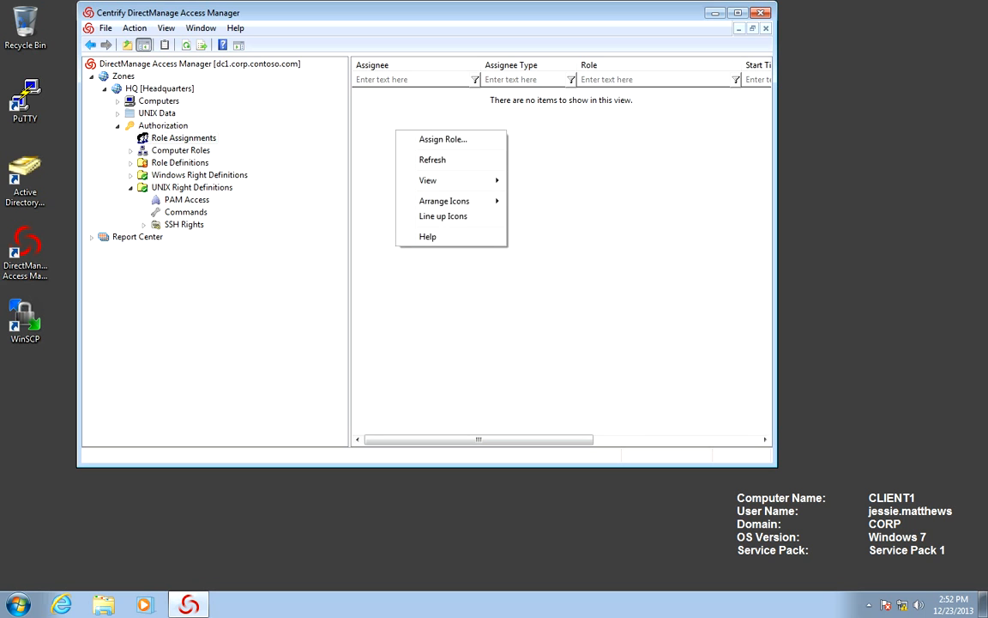
pyautogui.click(443, 139)
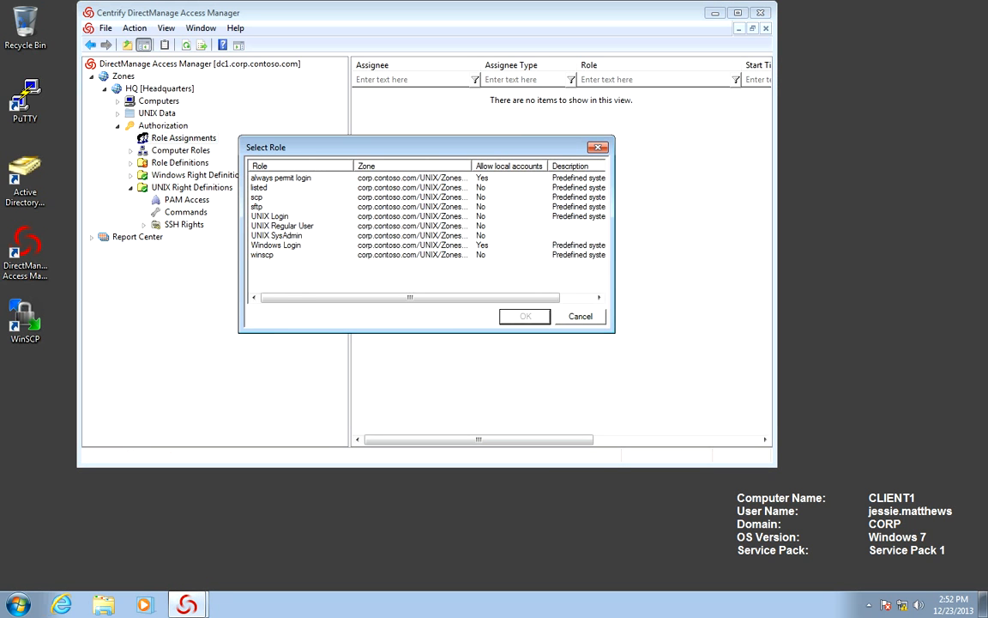
pyautogui.click(525, 316)
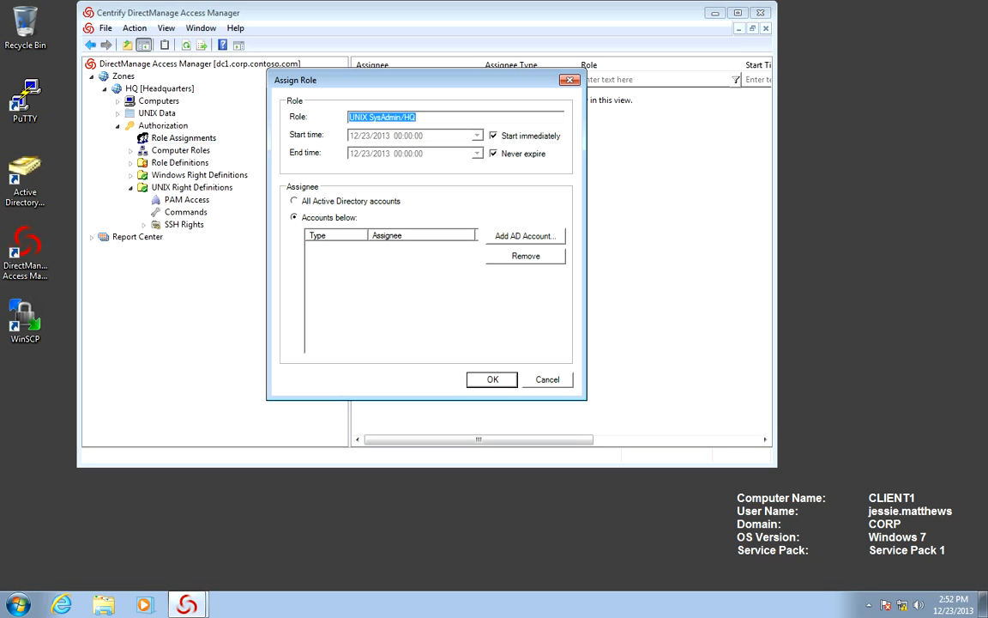
# - Find the AD group UNIX Super Users (search UNI, type Group) and assign UNIX SysAdmin to it
pyautogui.click(525, 235)
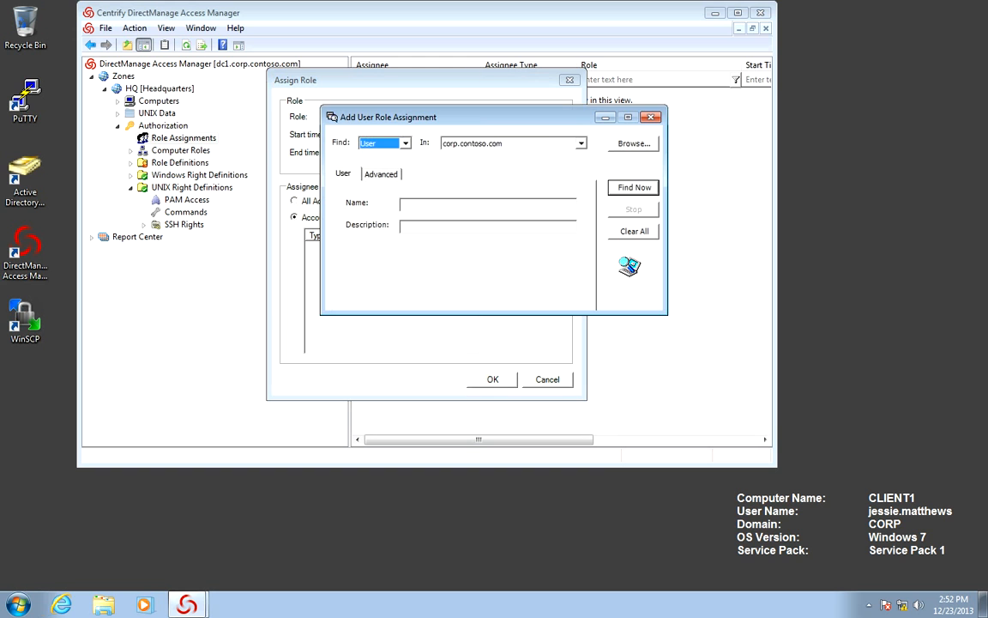
pyautogui.click(404, 142)
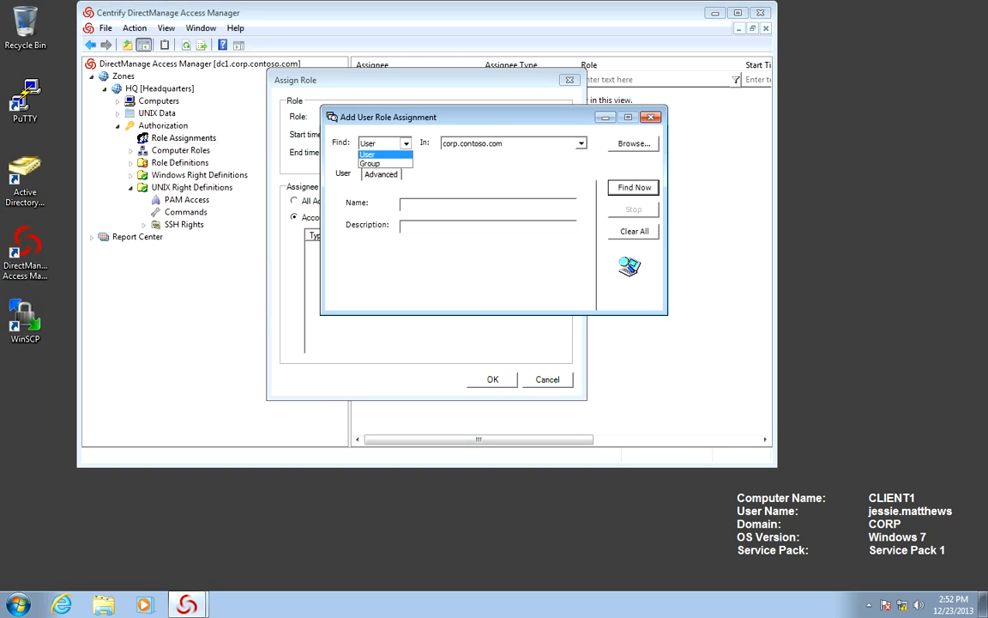
pyautogui.click(365, 163)
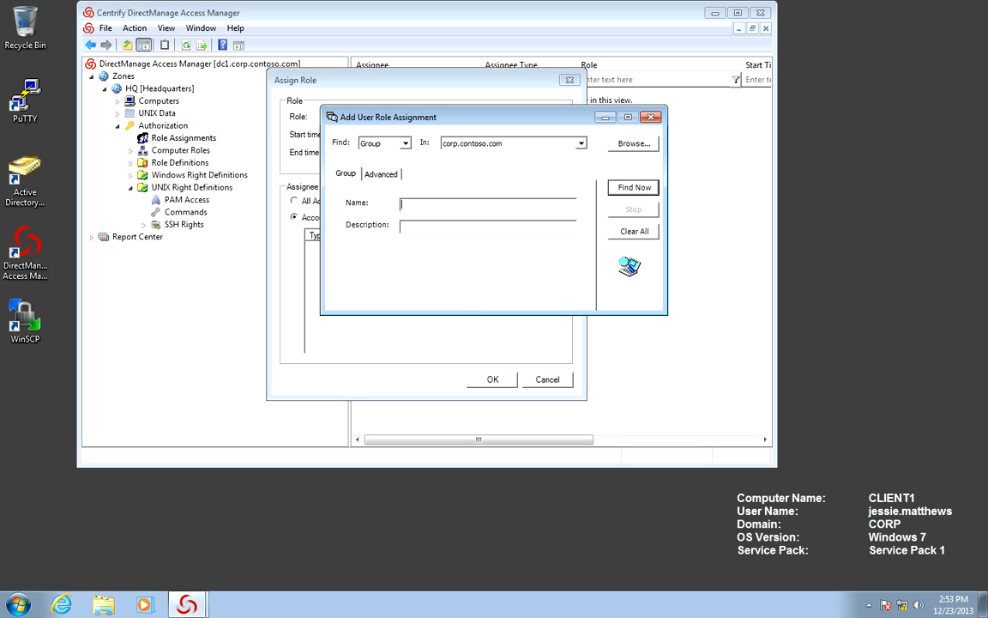
pyautogui.write('UNI')
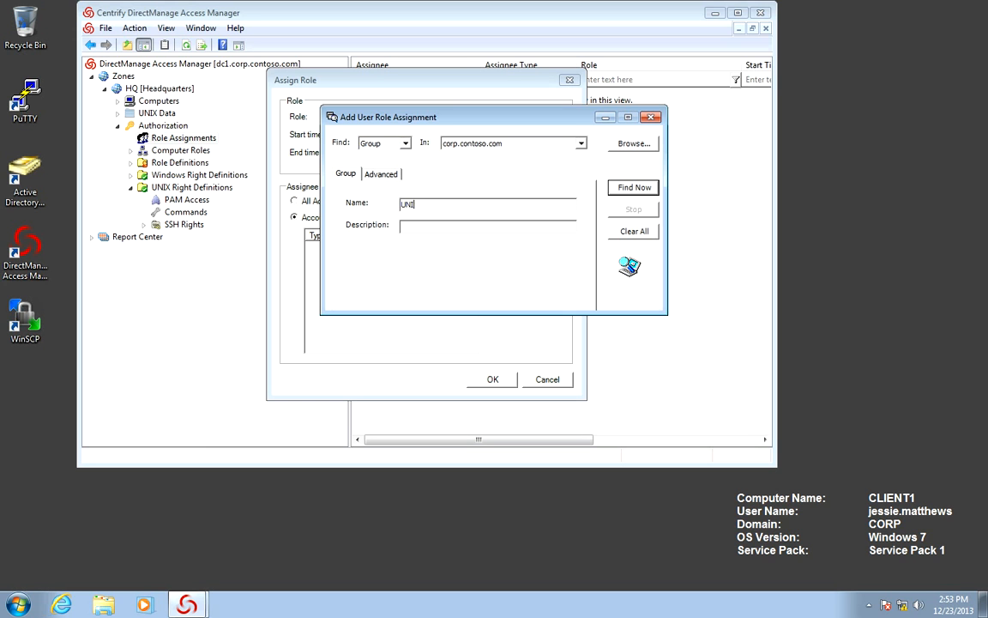
pyautogui.click(633, 187)
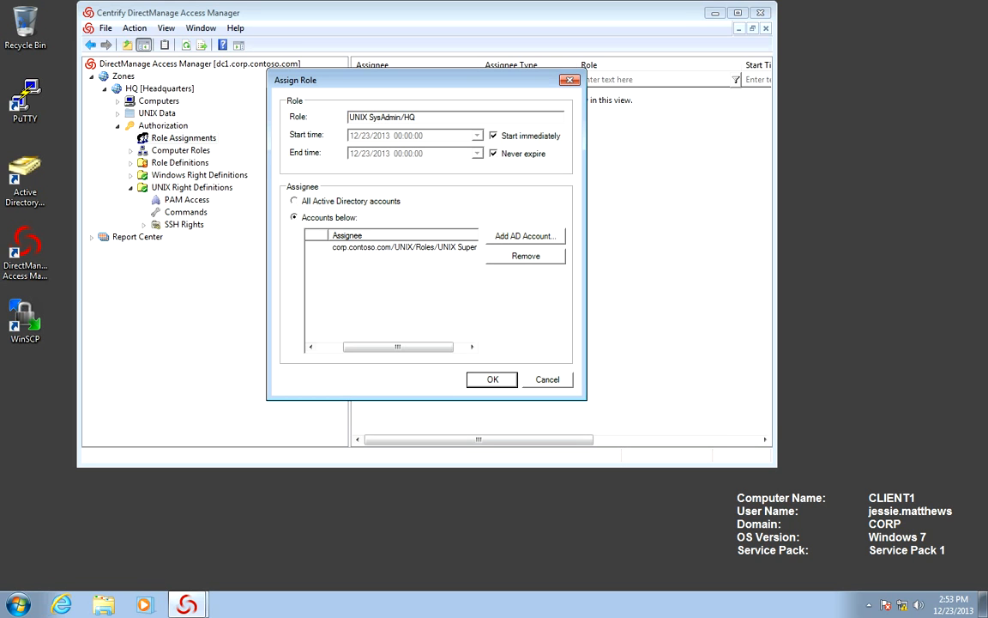
pyautogui.click(490, 380)
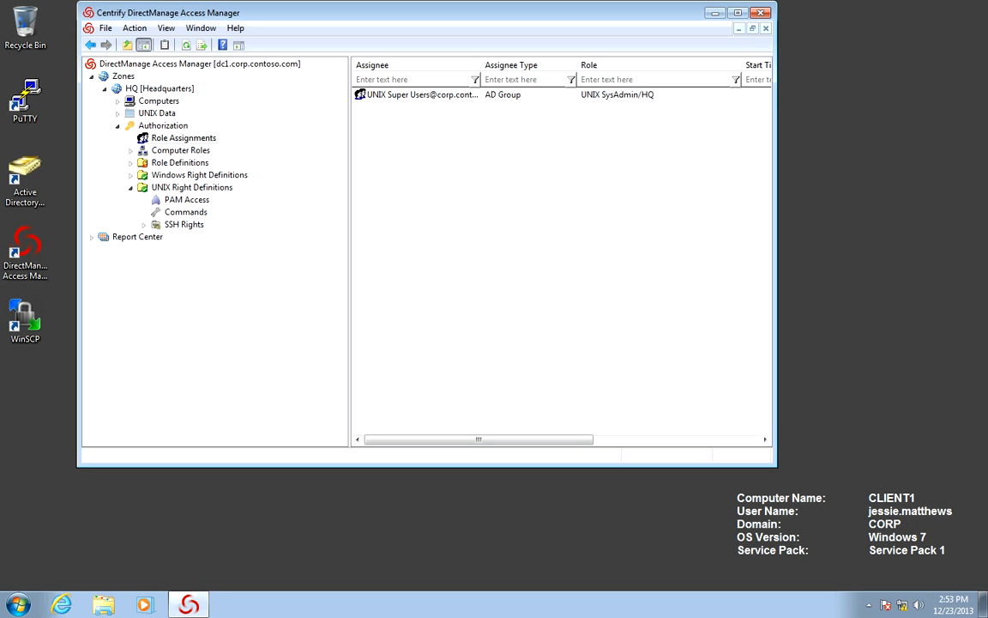
# - View and close the UNIX Super Users group's Active Directory properties from its assignment
pyautogui.rightClick(412, 95)
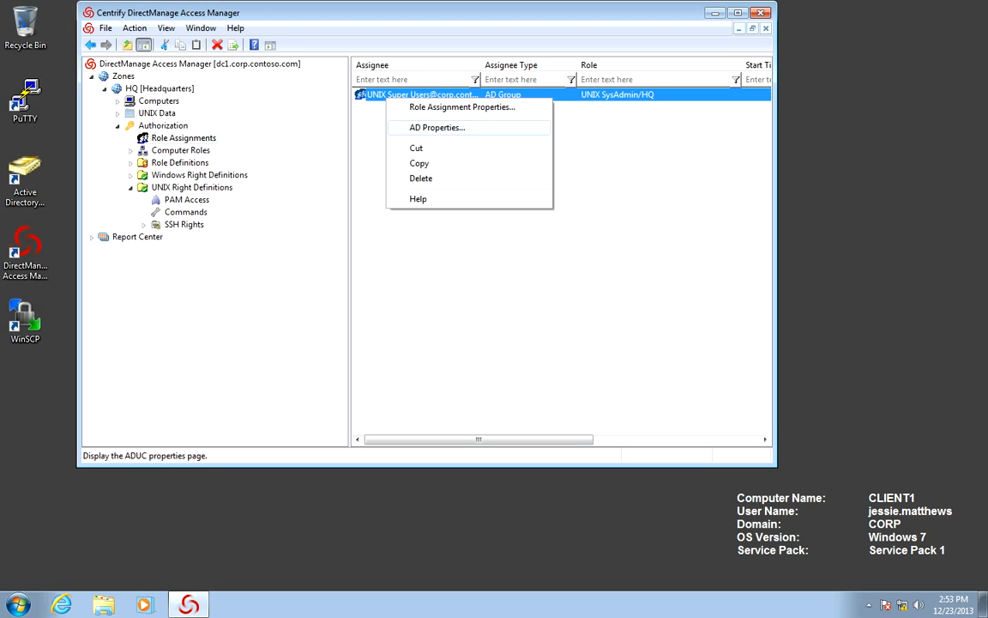
pyautogui.click(436, 127)
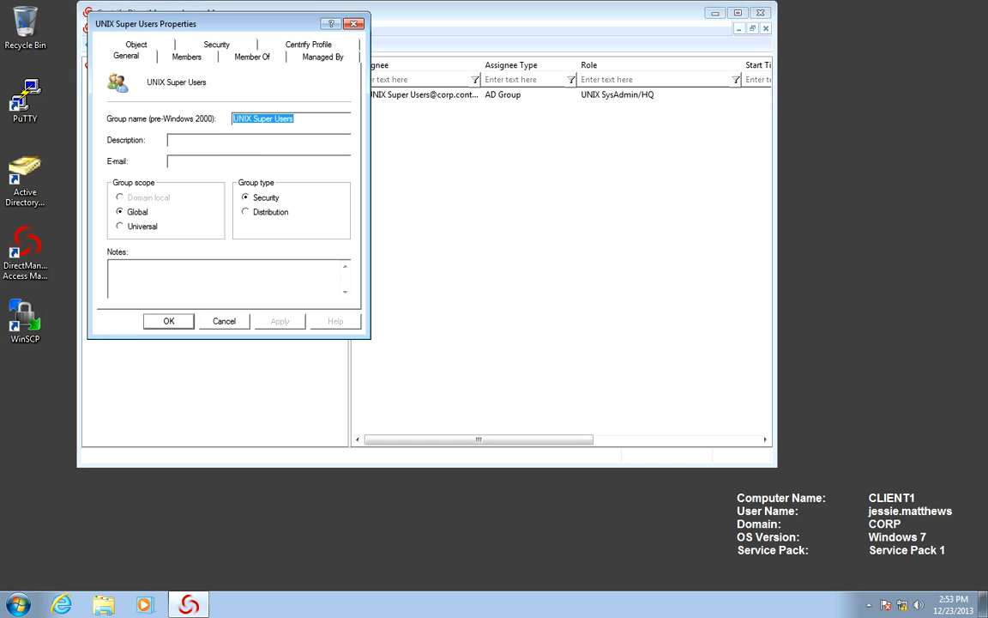
pyautogui.click(192, 58)
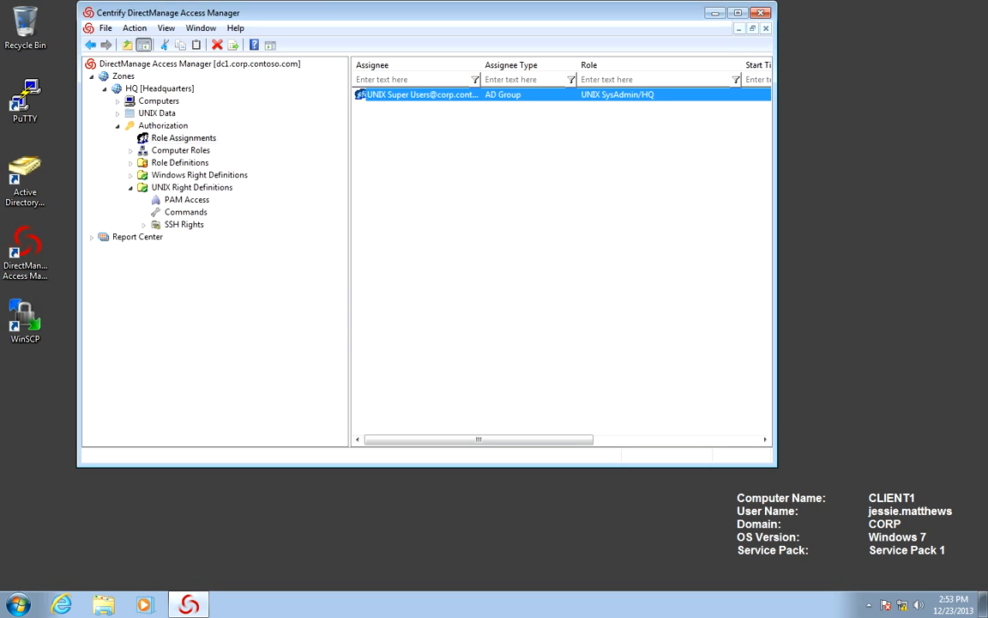
# - Expand Computer Roles, Database Servers and Web Servers to show their assignments and members
pyautogui.click(130, 151)
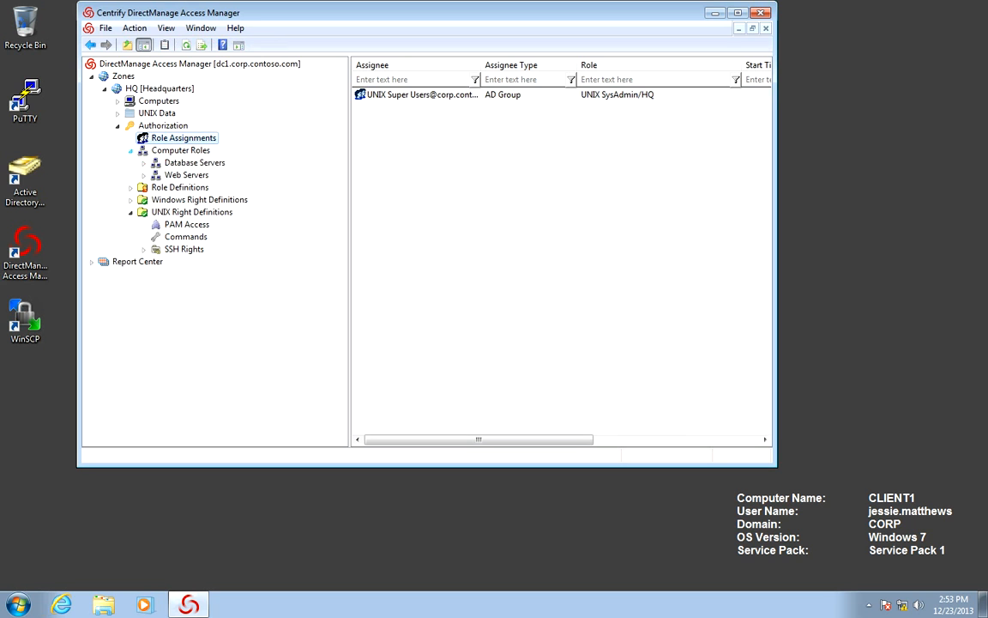
pyautogui.click(144, 161)
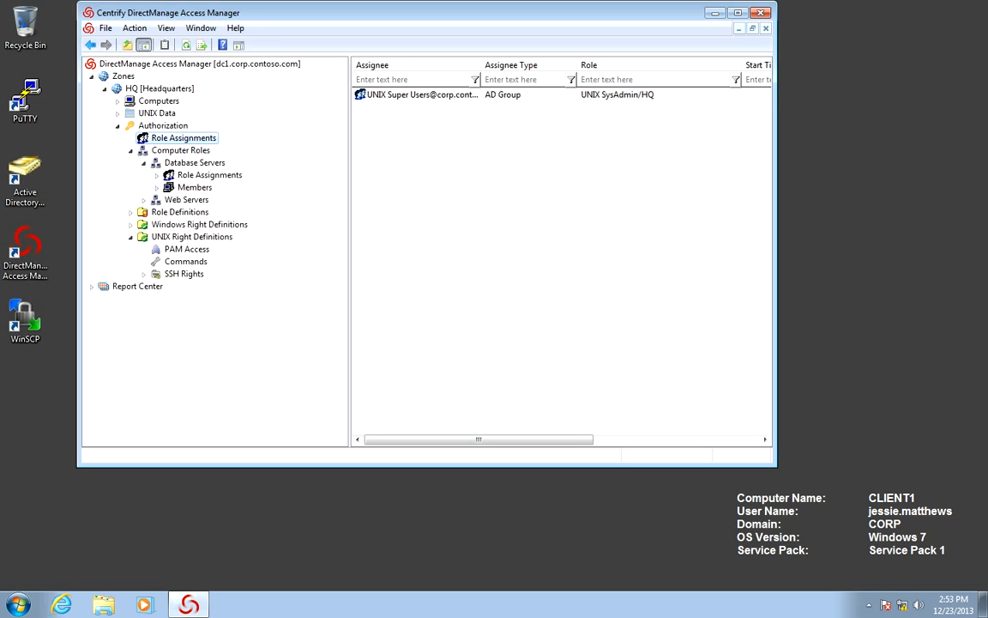
pyautogui.click(146, 199)
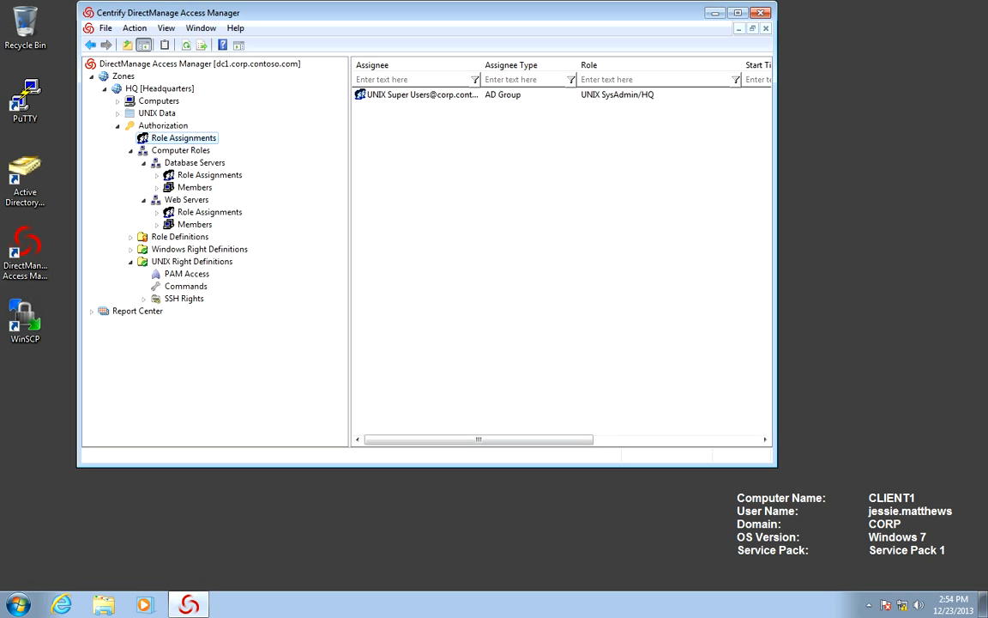
# - Begin a UNIX Regular User assignment on Database Servers and choose to add an AD group assignee
pyautogui.click(209, 175)
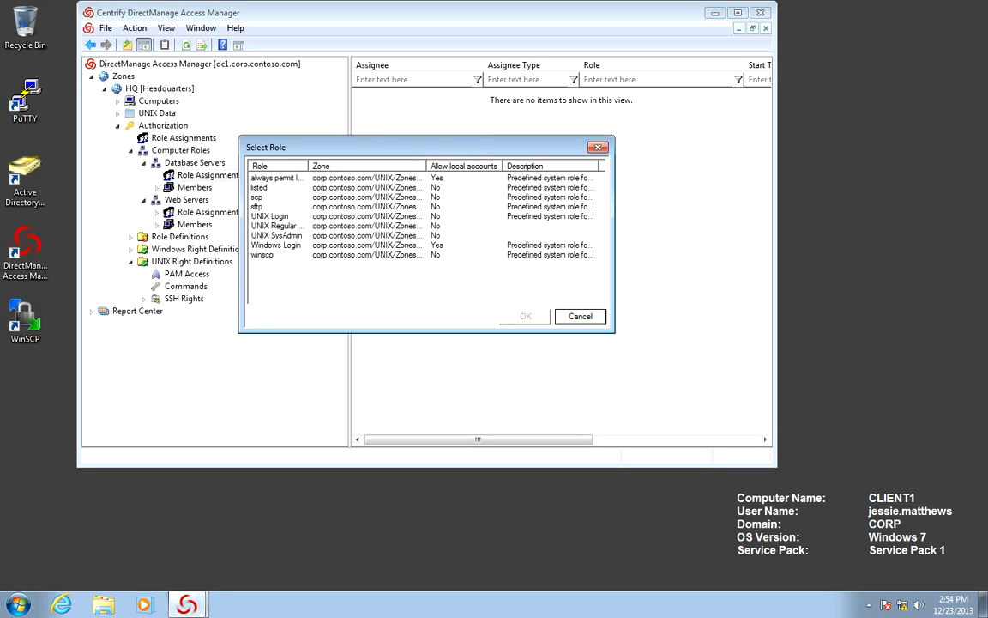
pyautogui.click(281, 227)
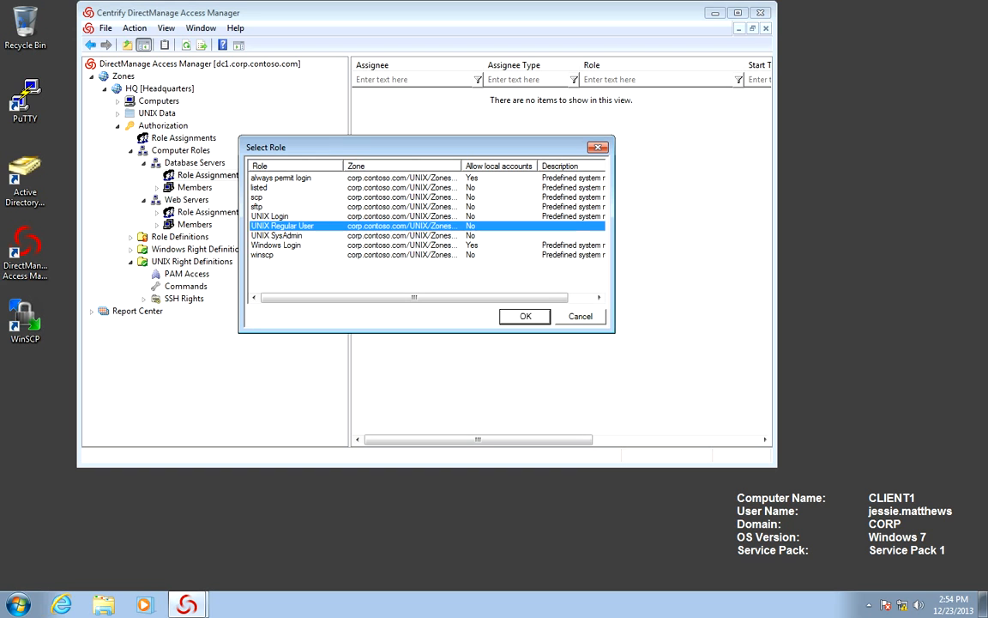
pyautogui.click(525, 316)
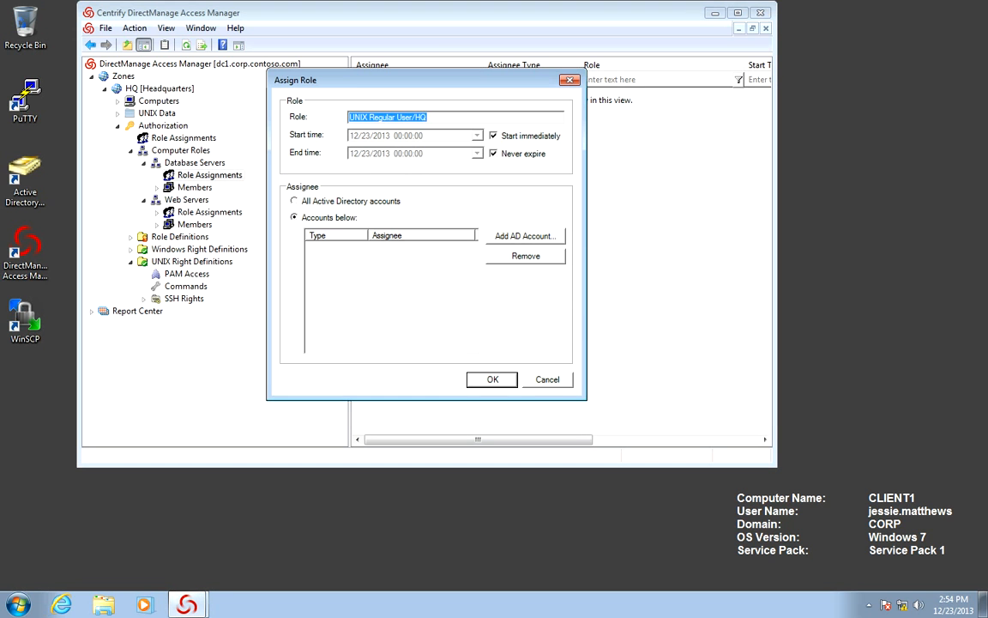
pyautogui.click(525, 237)
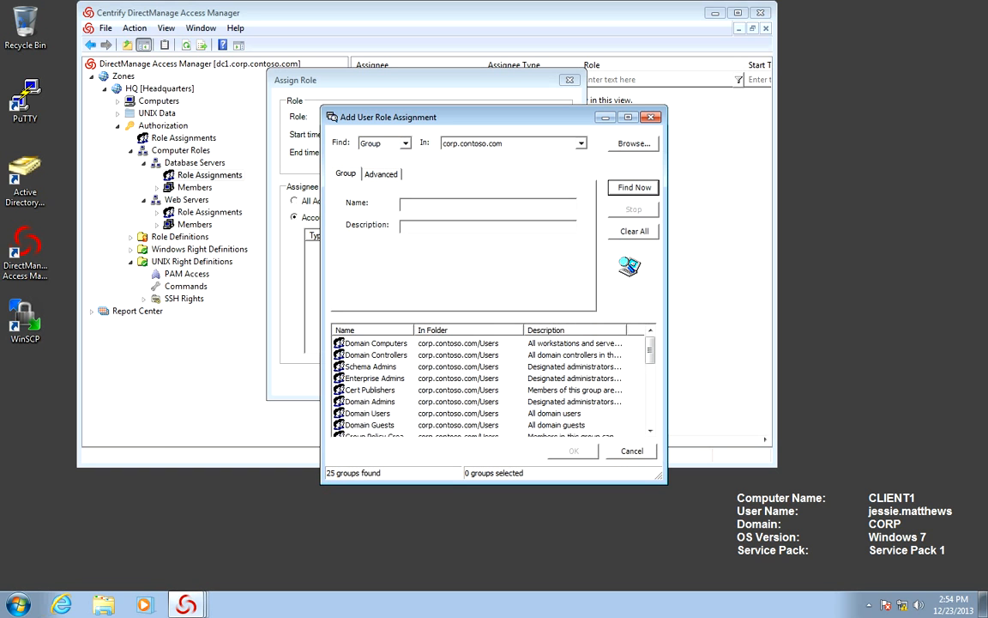
# - Find 'unix' groups, assign UNIX Database Server Users and confirm the assignment
pyautogui.write('unix')
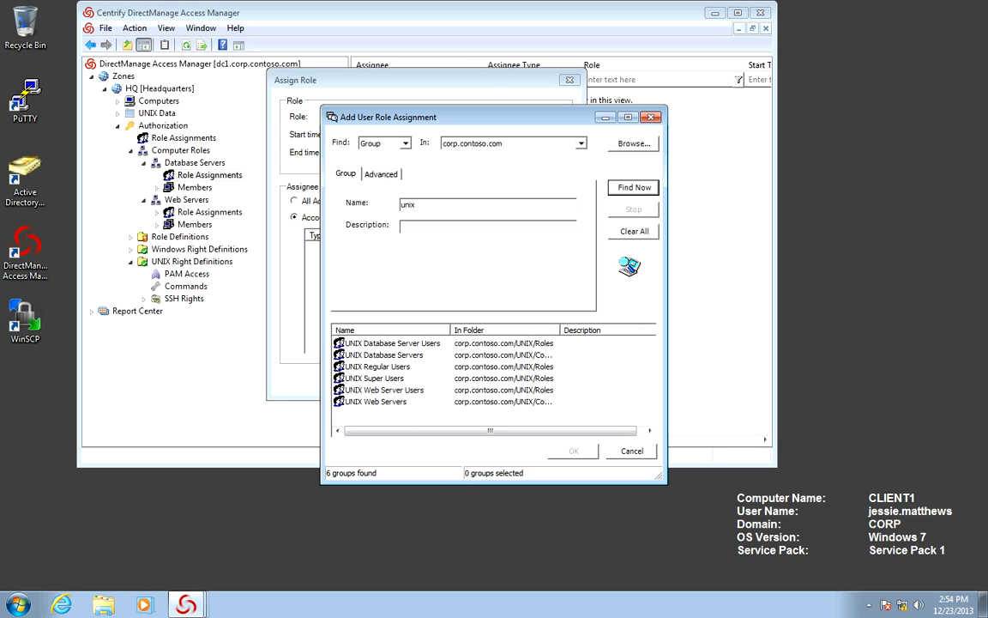
pyautogui.click(392, 343)
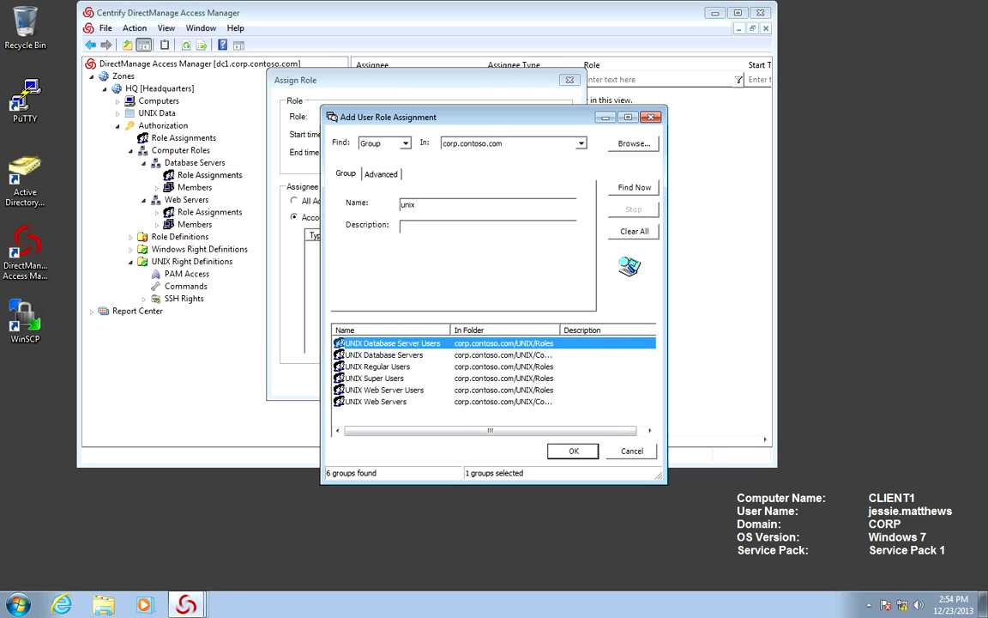
pyautogui.click(573, 450)
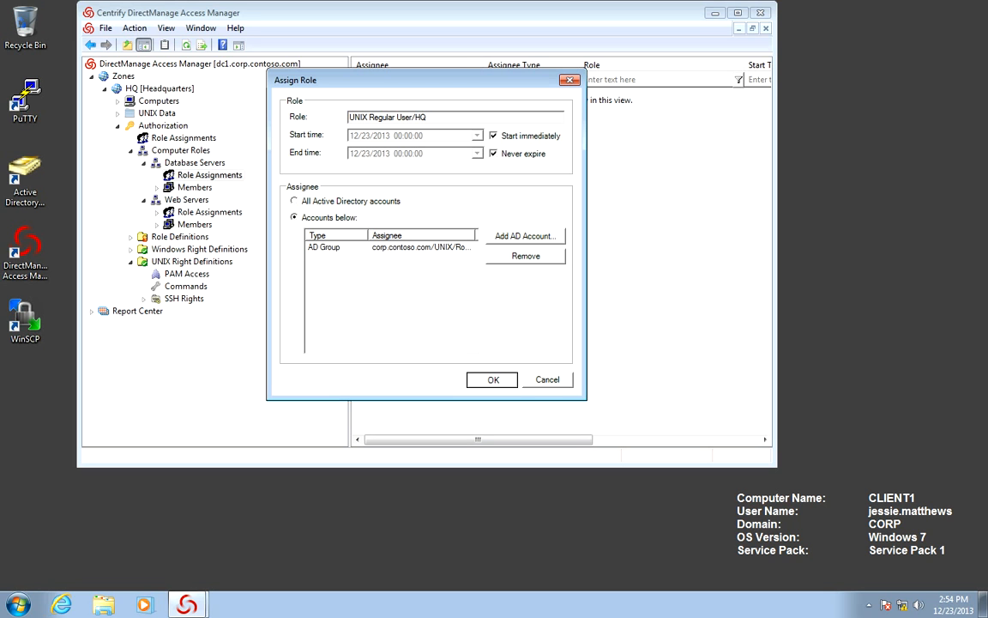
pyautogui.click(491, 379)
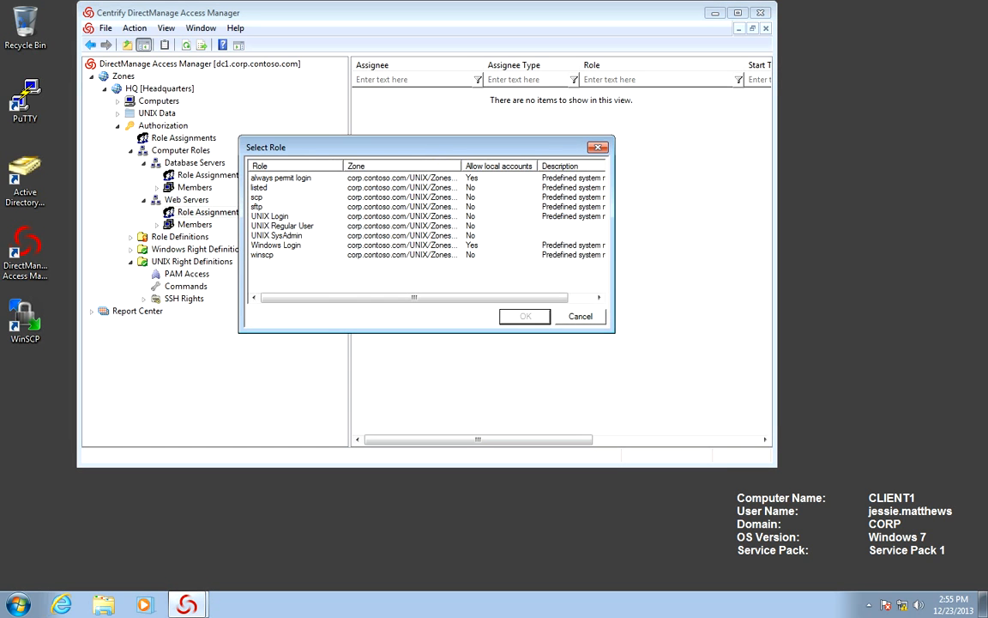
# - Choose UNIX Regular User for Web Servers and search the directory for groups named 'UNI'
pyautogui.click(525, 316)
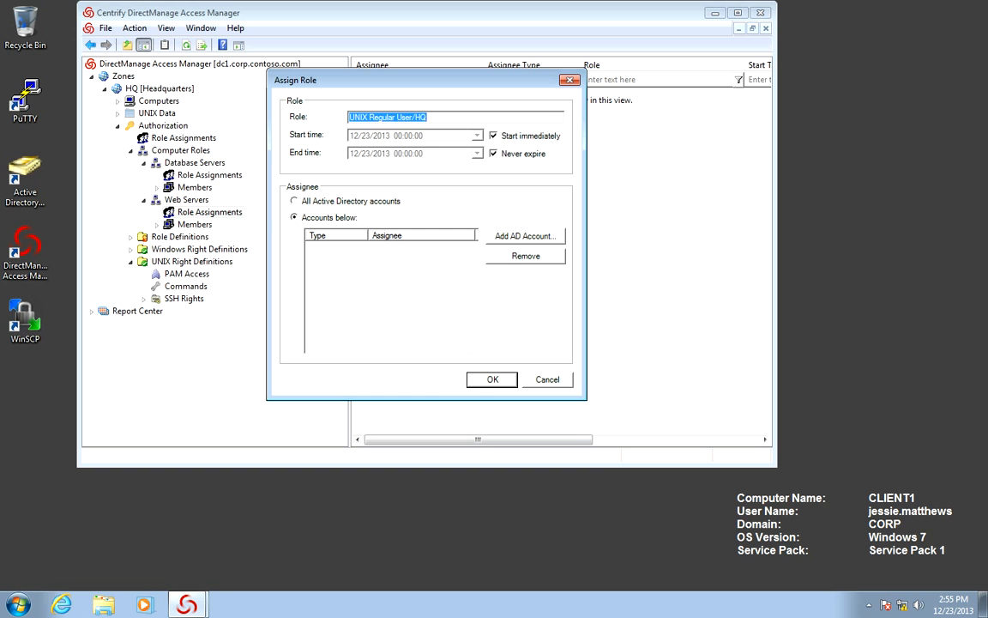
pyautogui.click(525, 237)
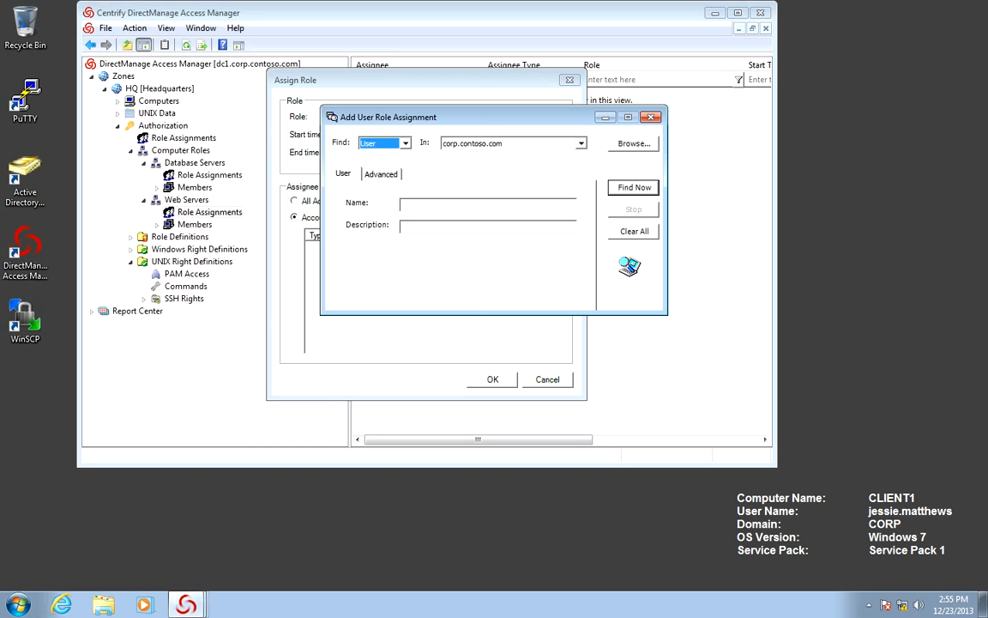
pyautogui.click(405, 144)
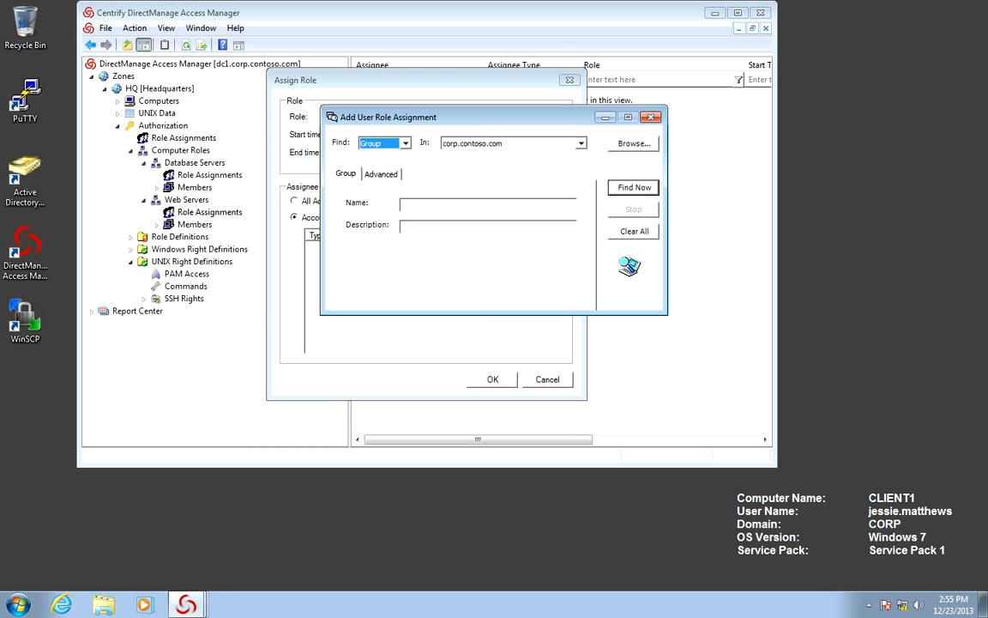
pyautogui.write('UN')
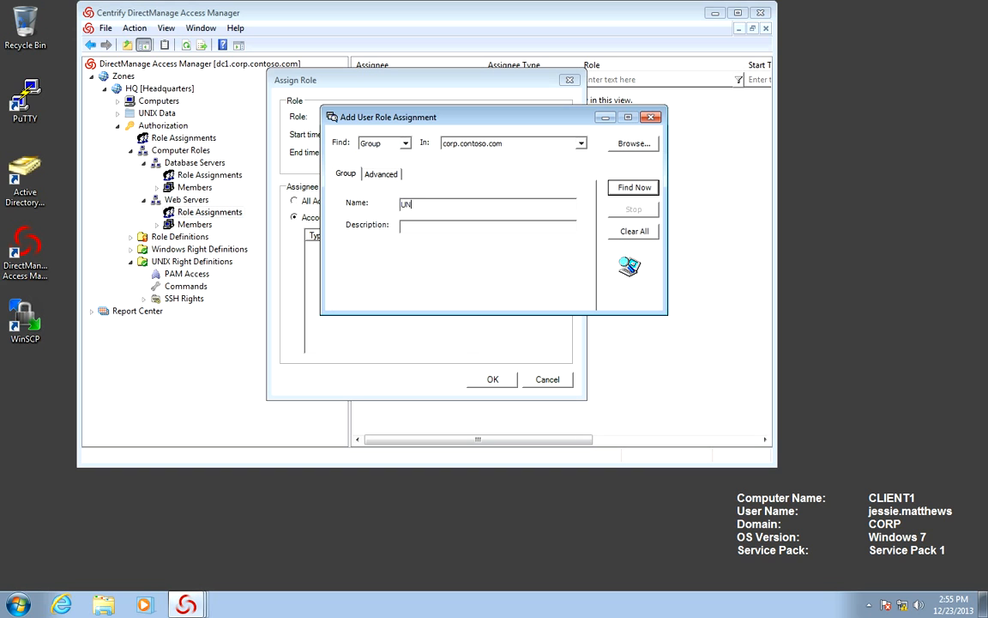
pyautogui.write('I')
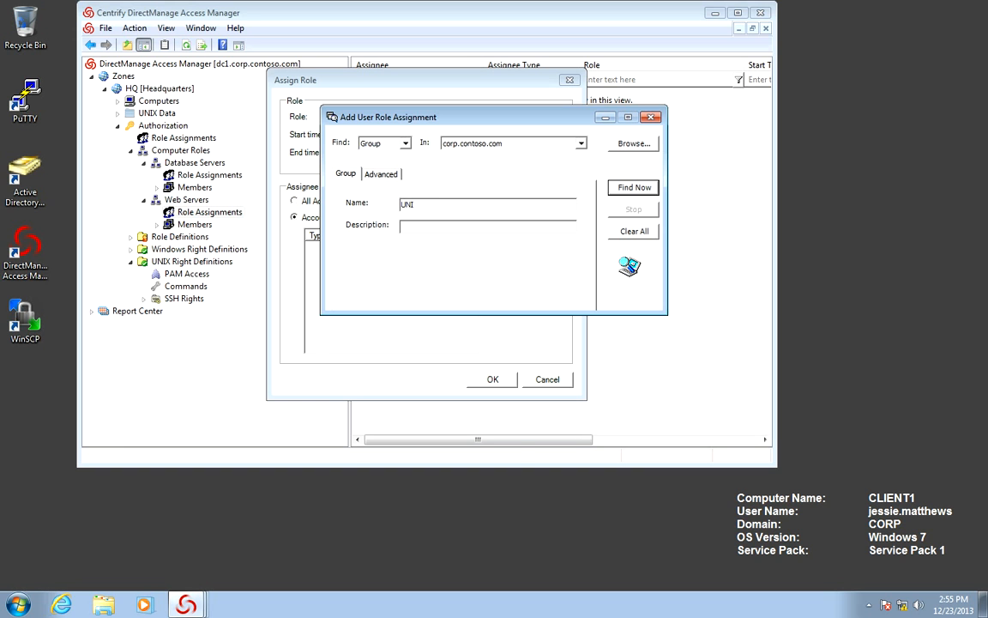
pyautogui.click(631, 187)
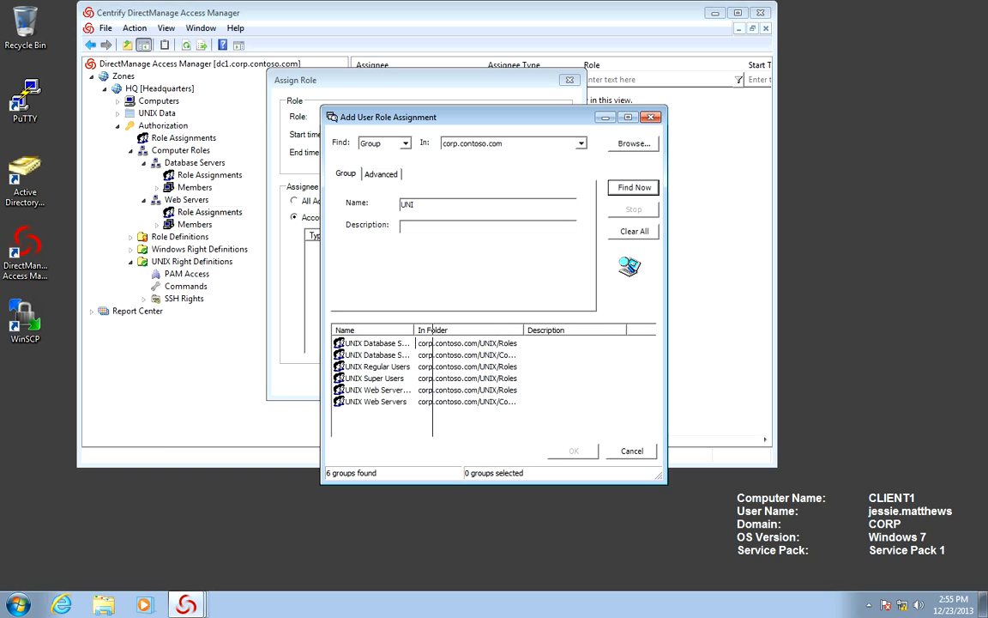